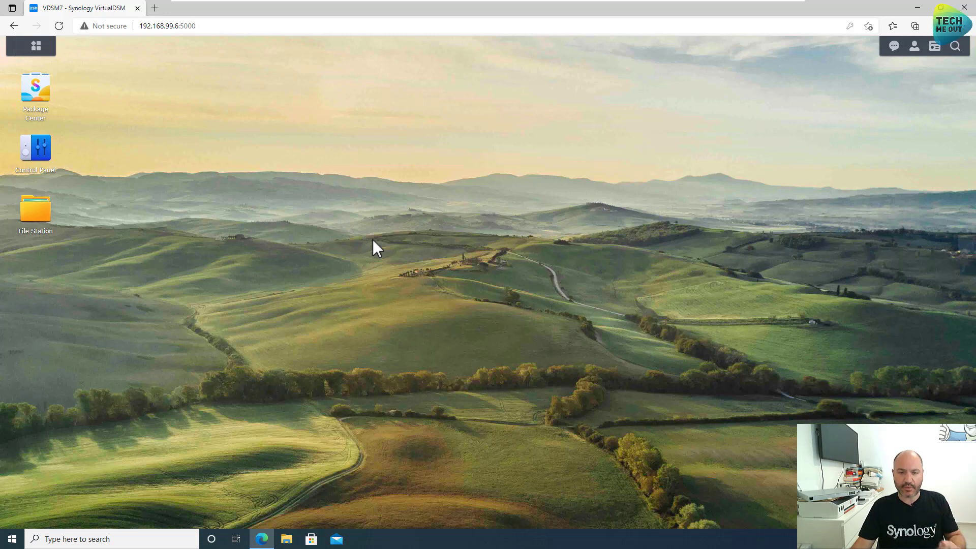
mouse_move(243, 239)
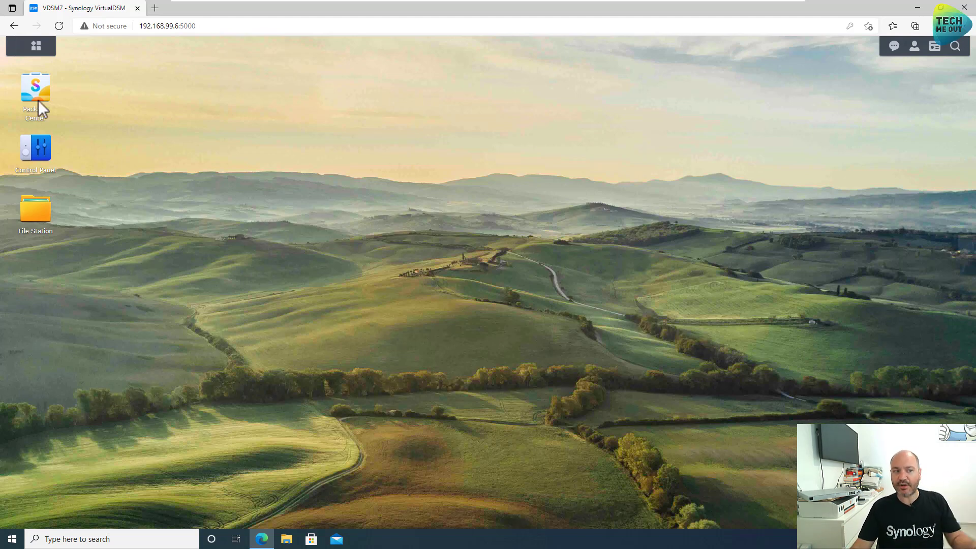
mouse_move(38, 99)
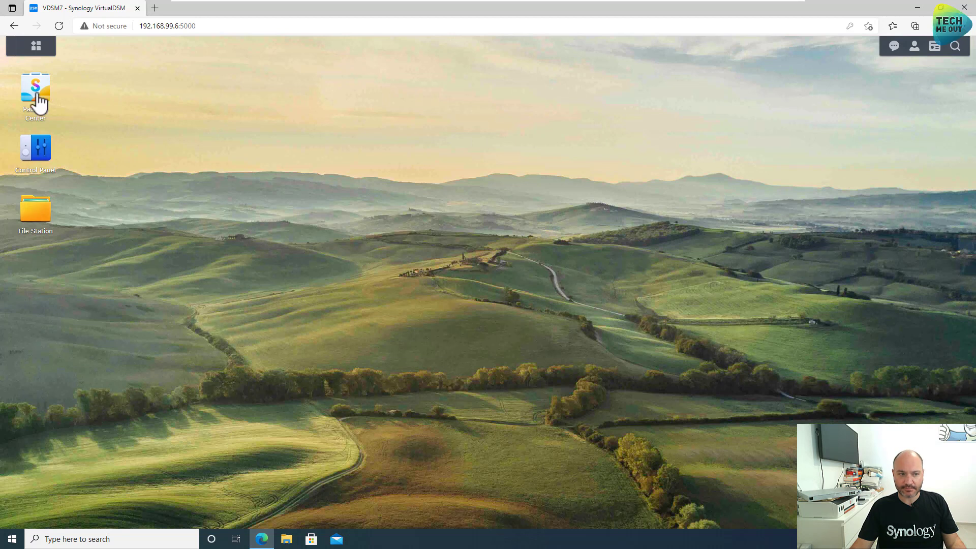
- Launch Package Center from the desktop and bring up Control Panel
double_click(35, 93)
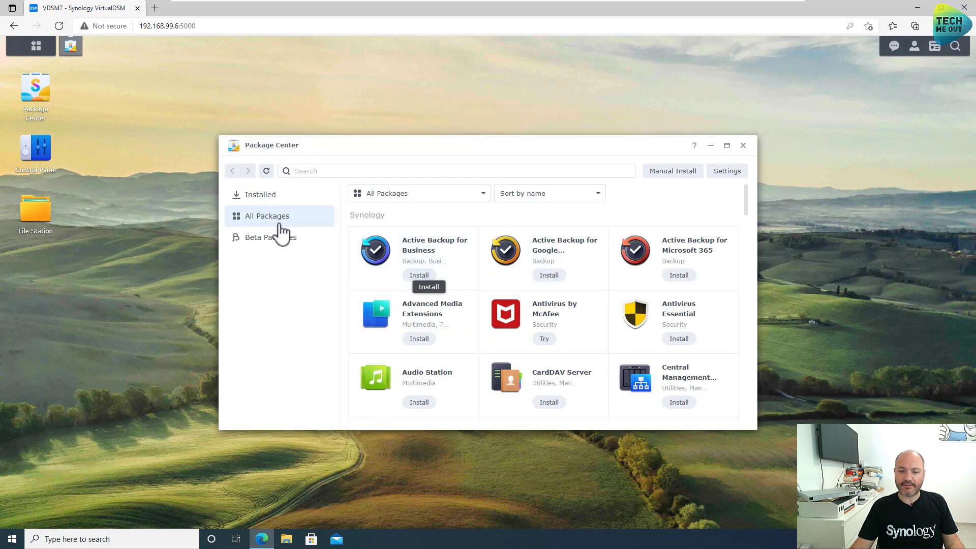
click(417, 274)
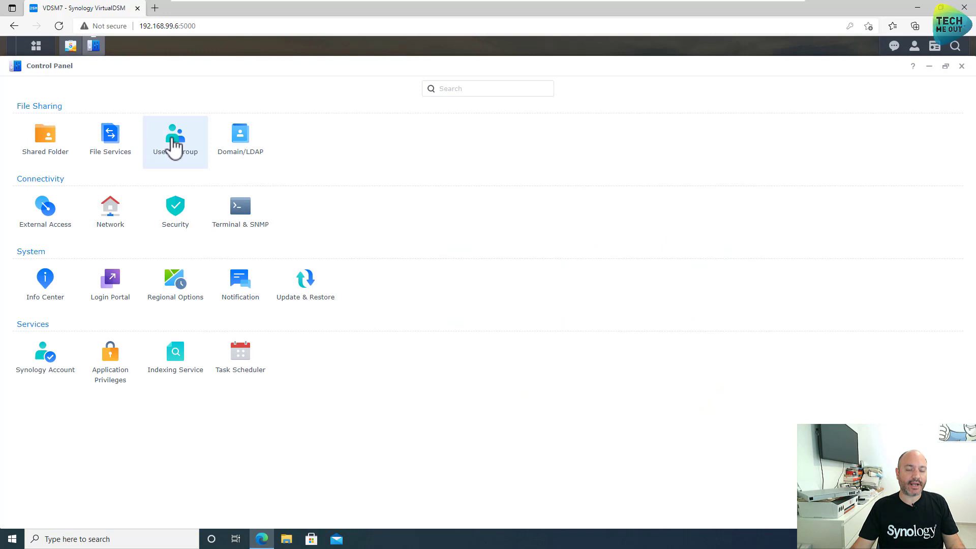
- Create a new user named backup with its password confirmed and continue to group membership
click(175, 135)
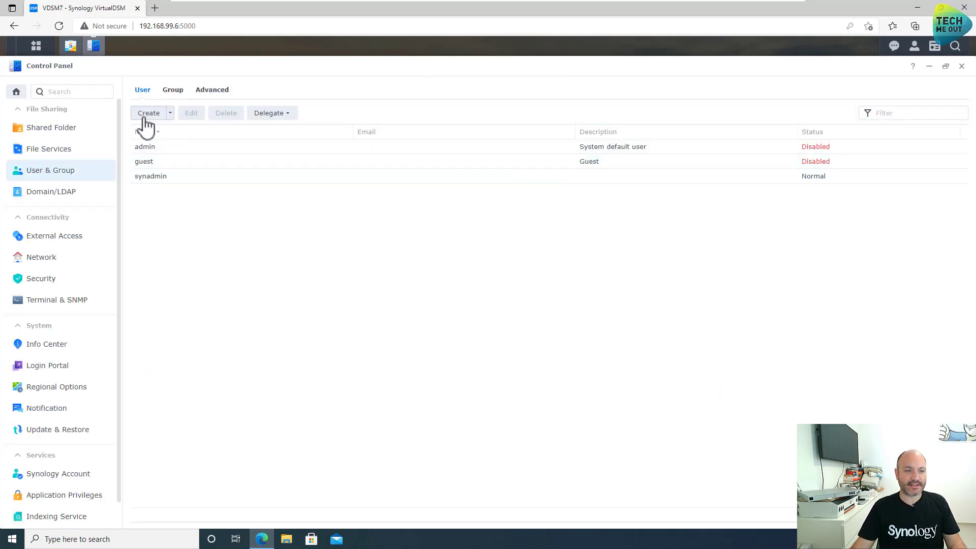
click(149, 113)
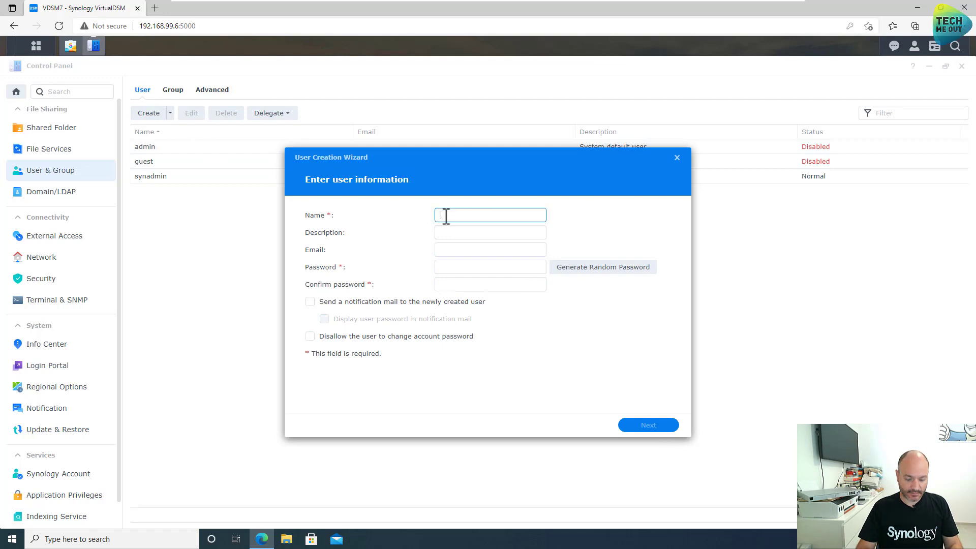
text(backup)
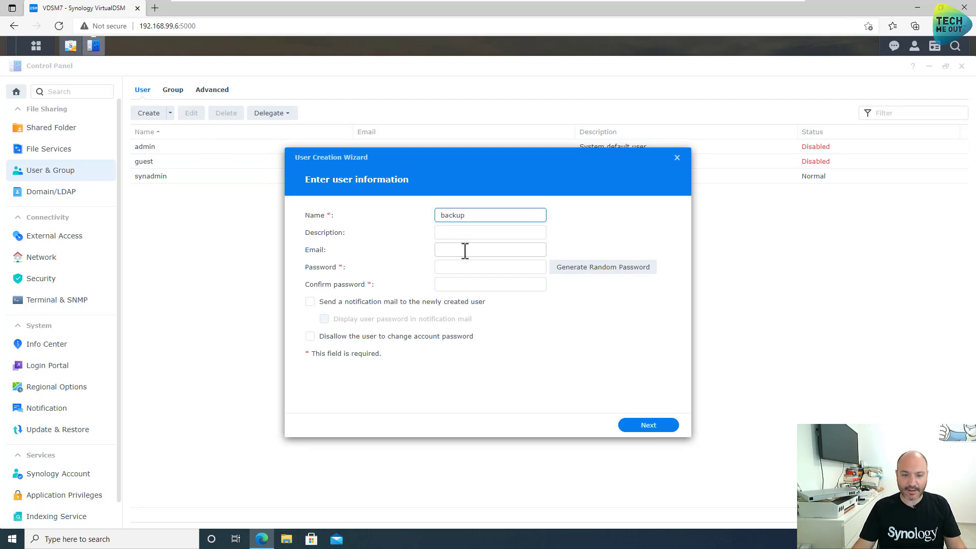
text(•)
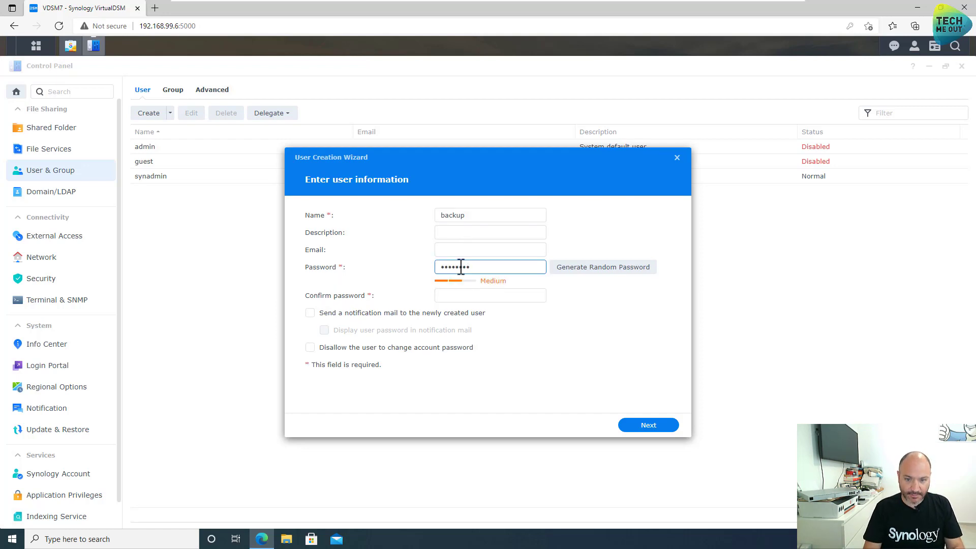
text(••)
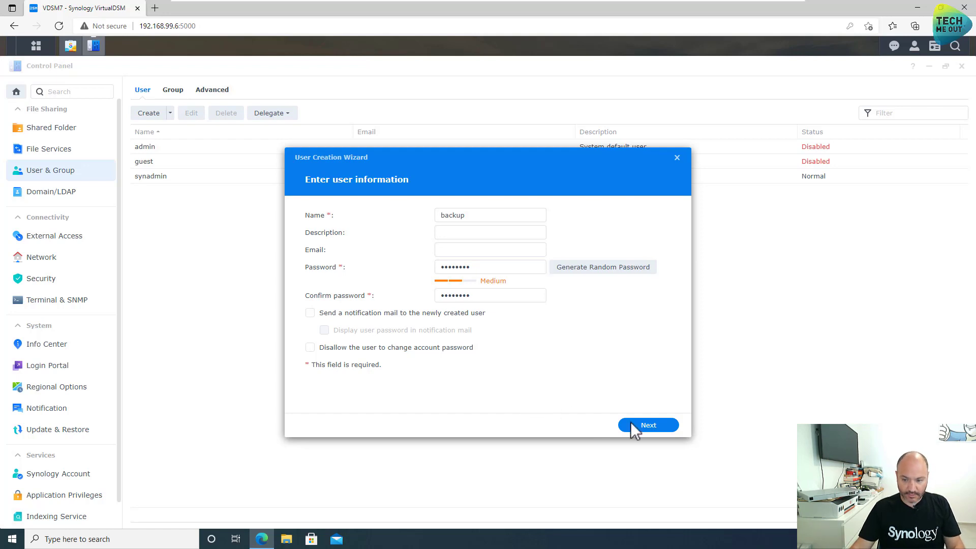
click(647, 425)
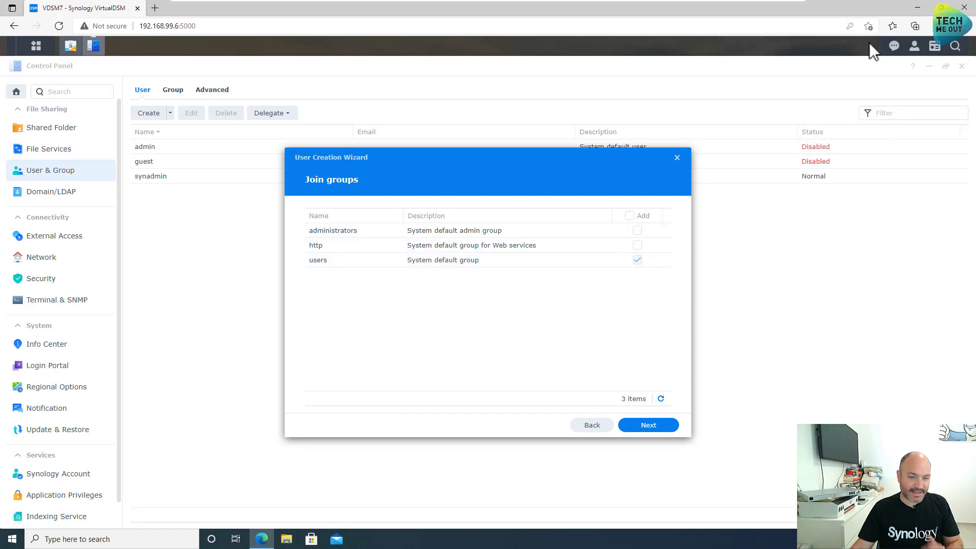
mouse_move(569, 273)
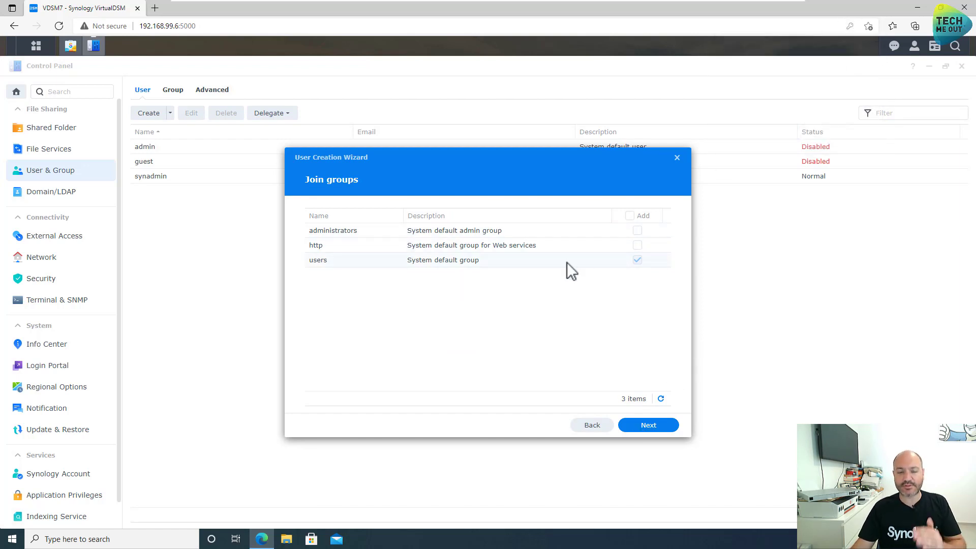
mouse_move(648, 425)
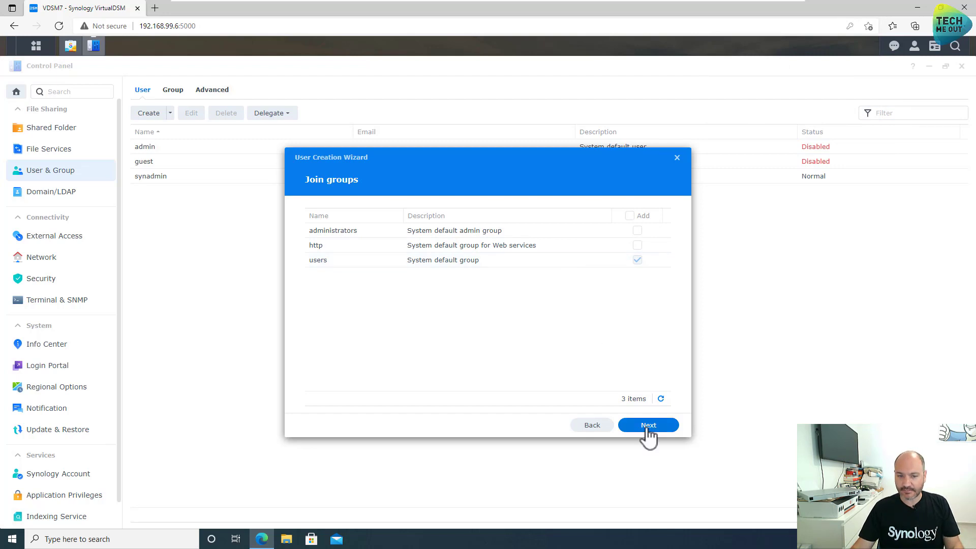
- Grant backup read/write on ActiveBackupforBusiness, keep default quota and speed limits, and finish creation
click(648, 425)
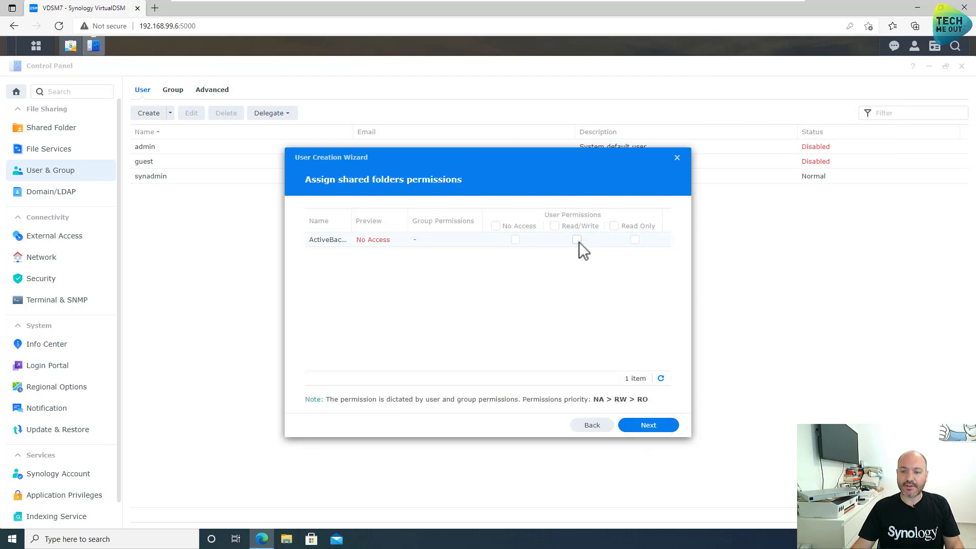
click(575, 240)
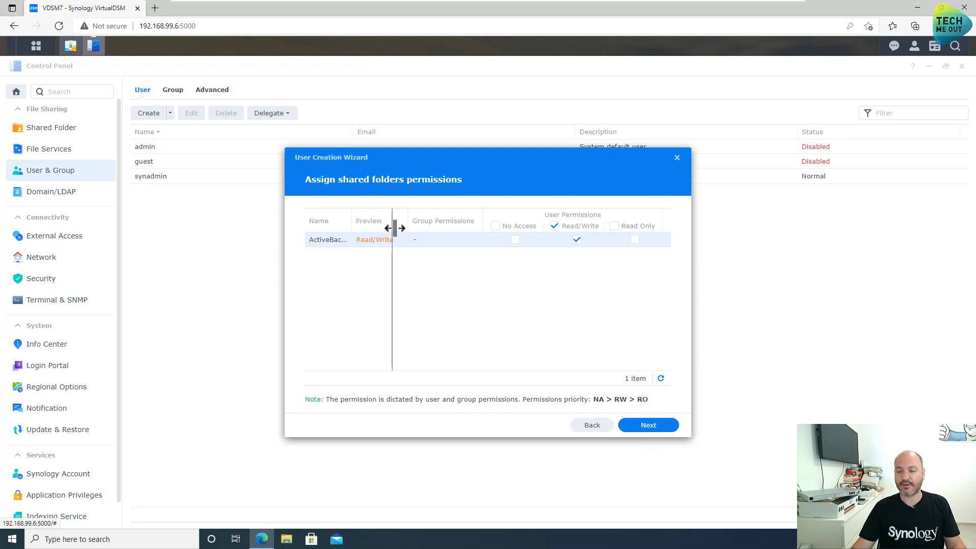
drag(392, 226, 401, 227)
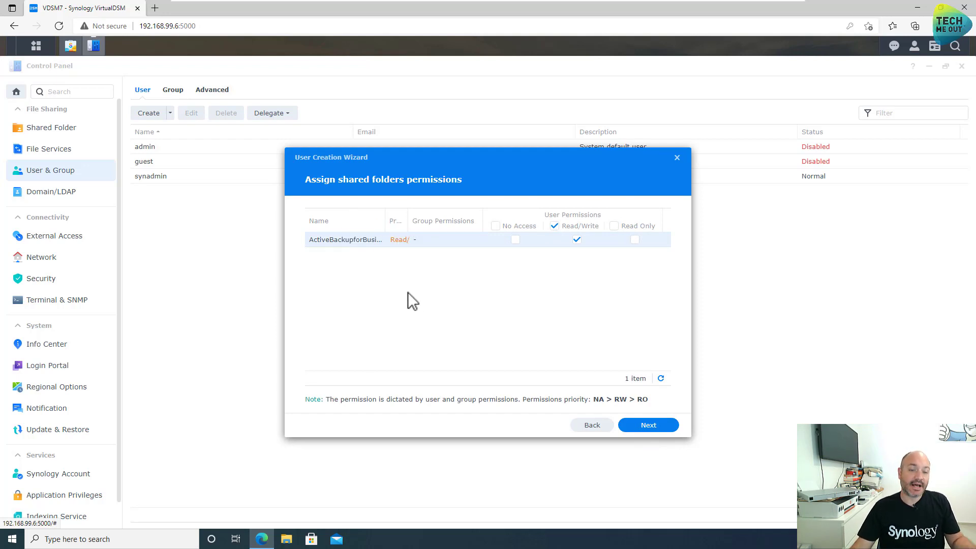
mouse_move(348, 243)
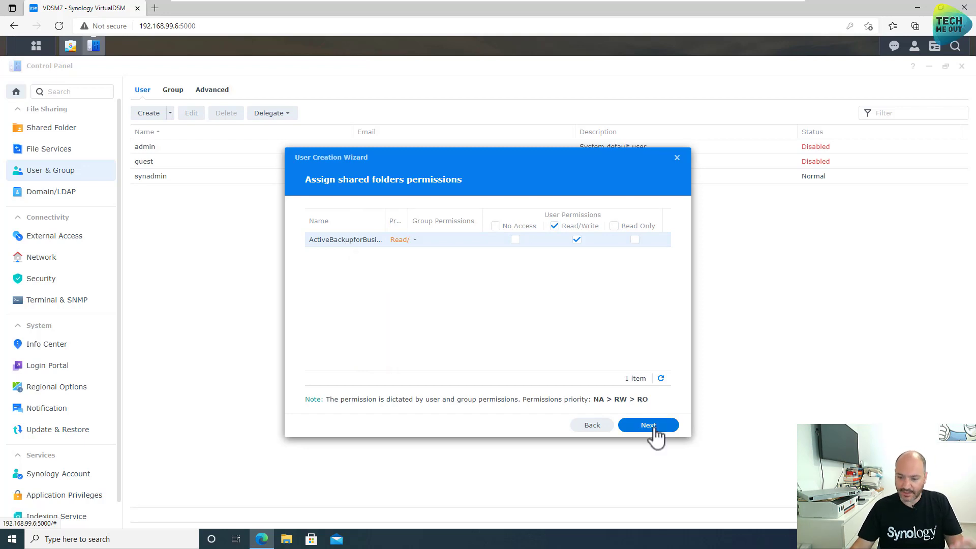
click(648, 425)
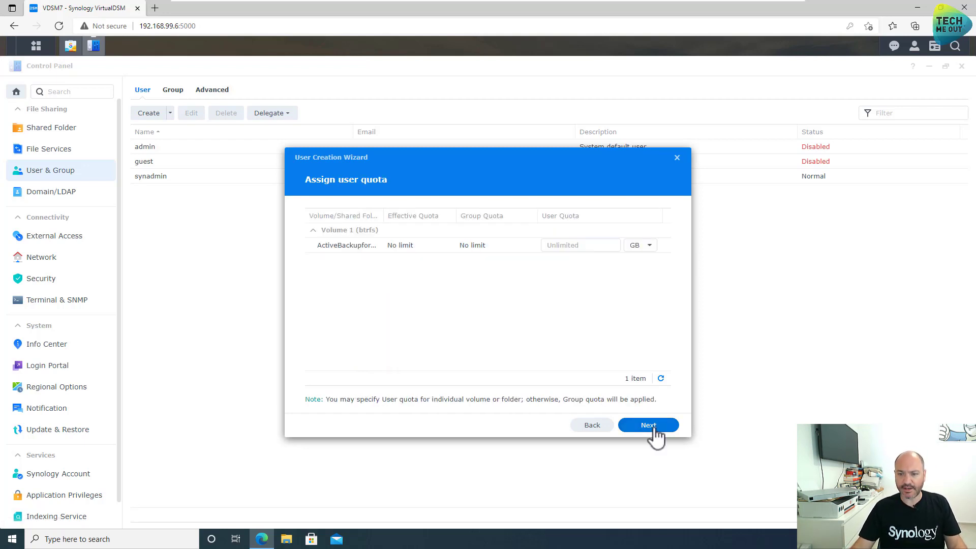
click(647, 425)
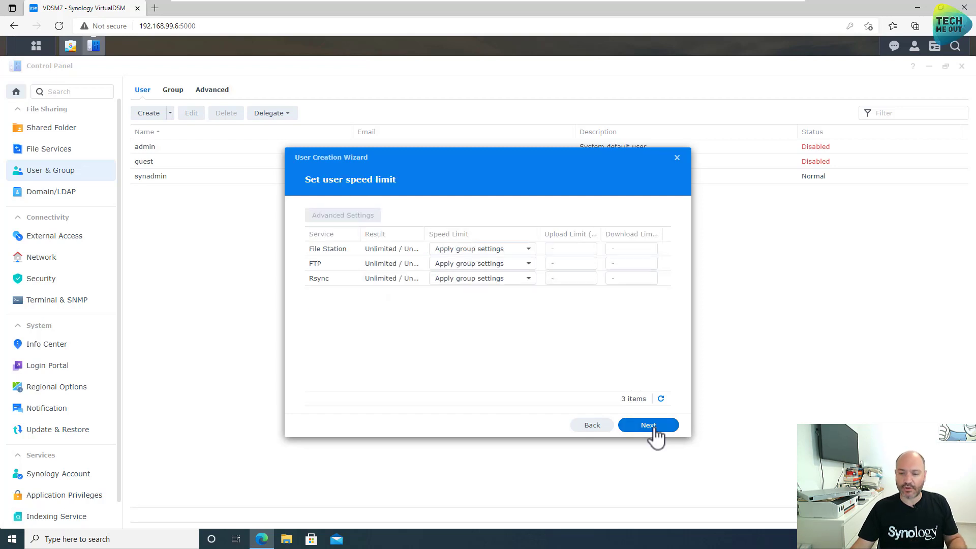
click(648, 425)
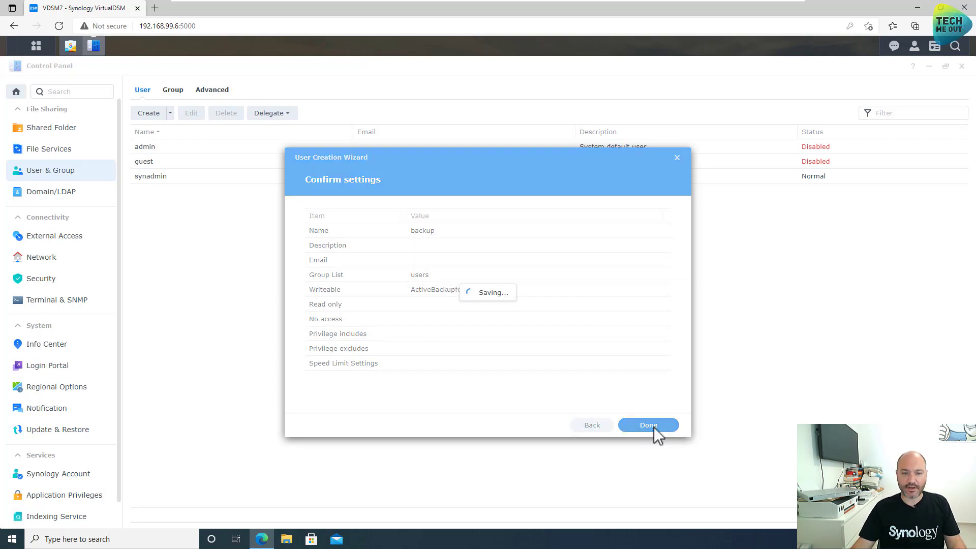
click(648, 425)
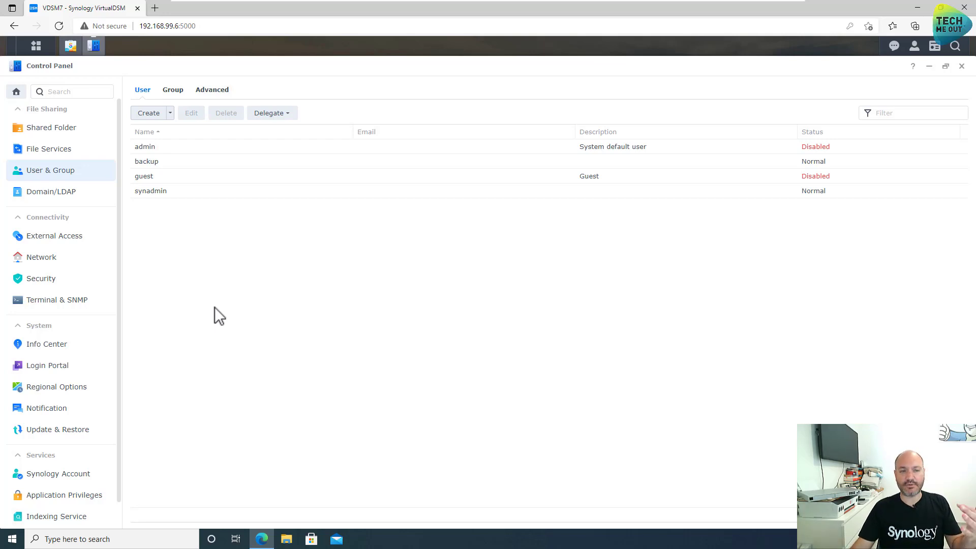
mouse_move(962, 73)
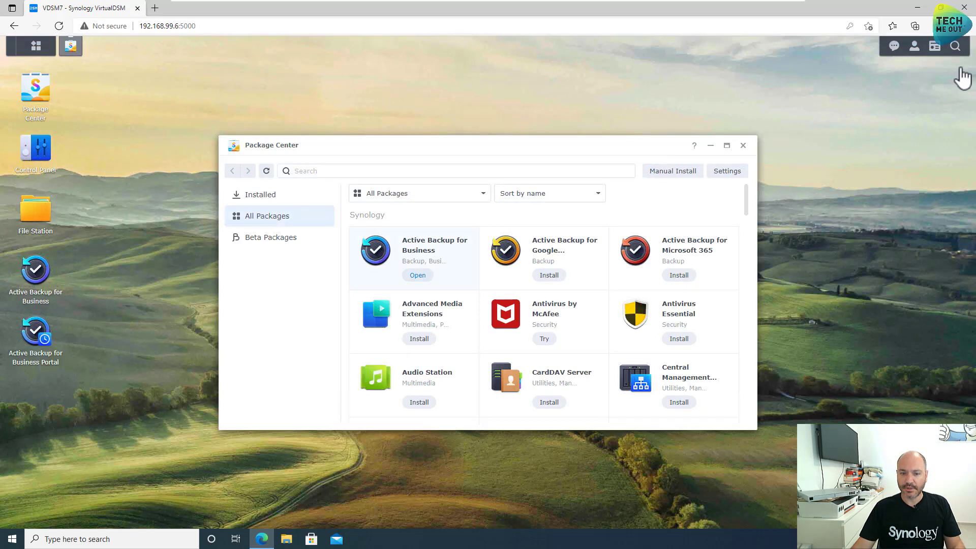
mouse_move(437, 253)
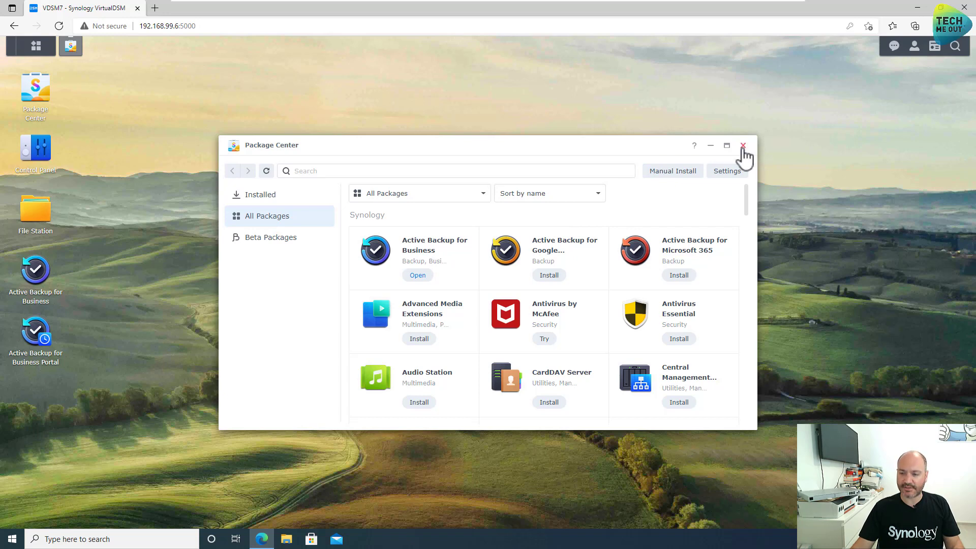
- Close the Package Center window to return to the desktop
click(742, 145)
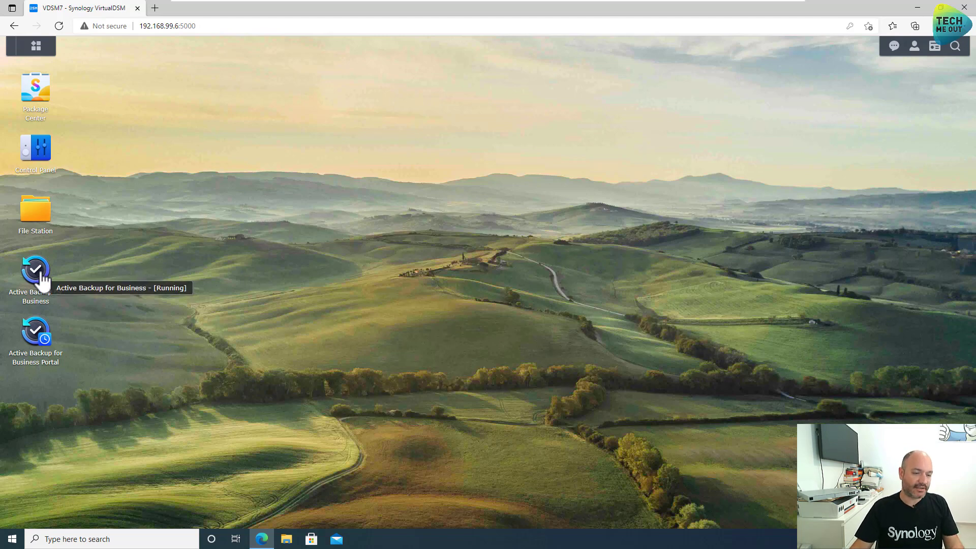
- Launch Active Backup for Business, activate it with a Synology Account sign-in and acknowledge
double_click(35, 274)
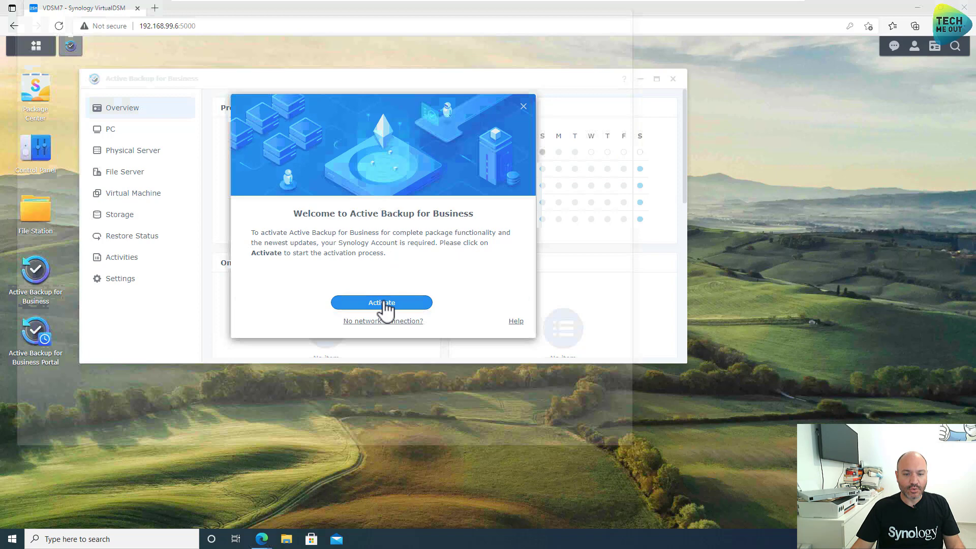
click(382, 303)
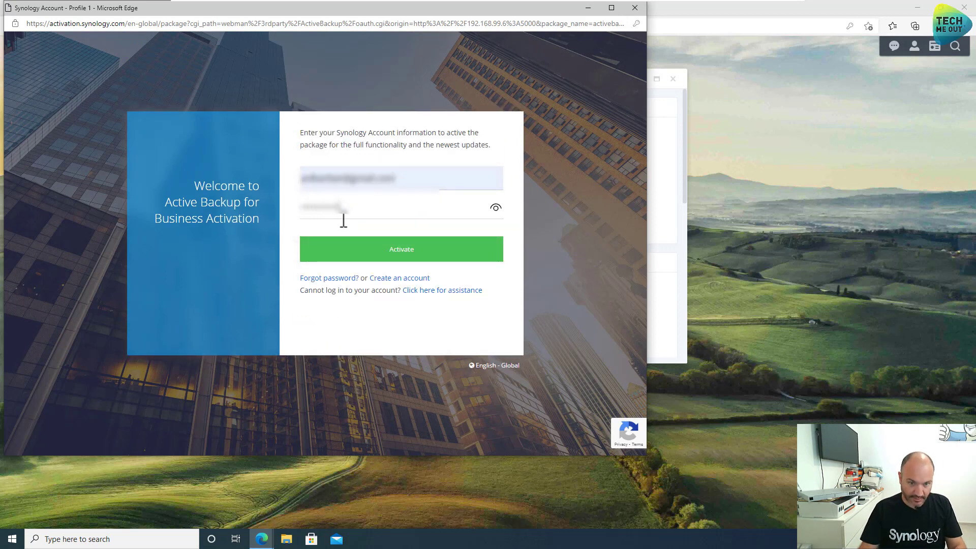
click(400, 249)
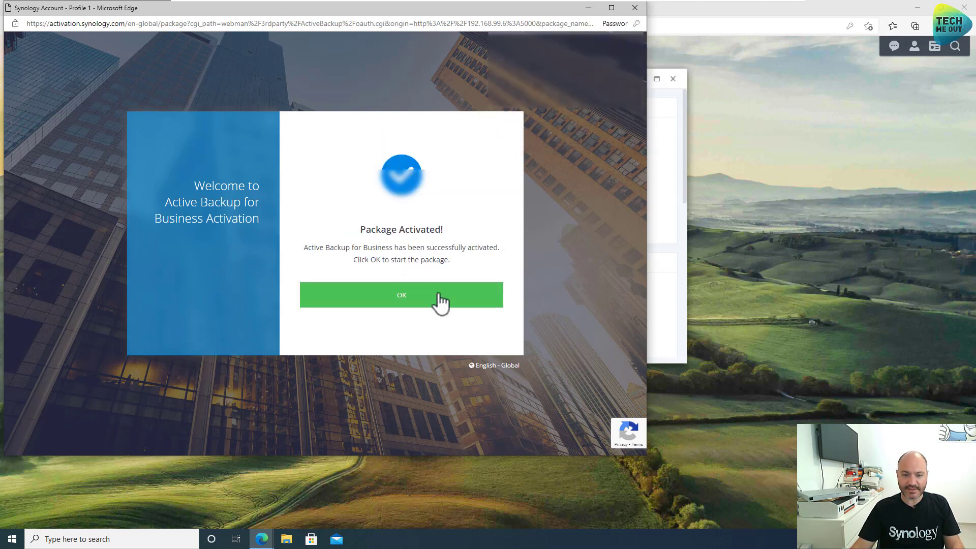
click(401, 295)
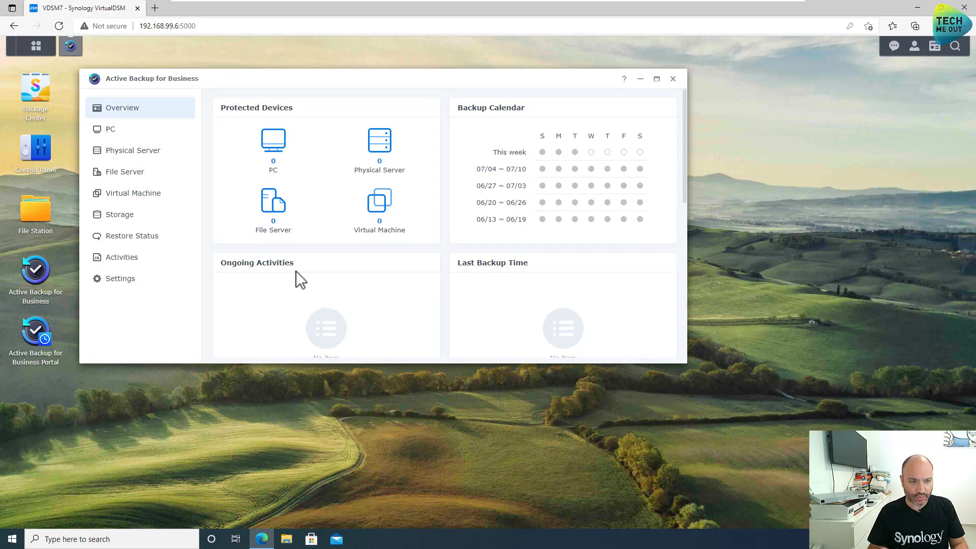
- In Settings > Template, launch the Agent Template Creation Wizard for a new template
click(120, 278)
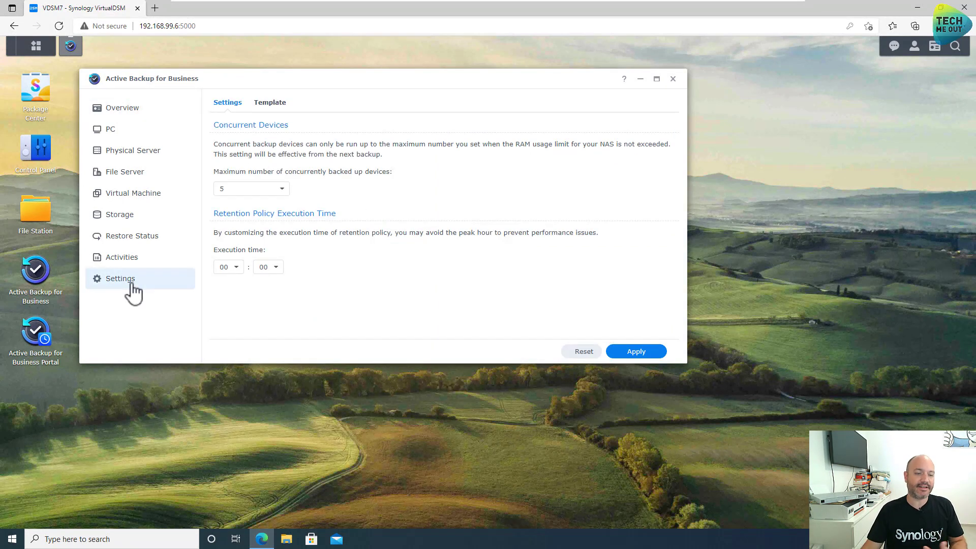
click(270, 101)
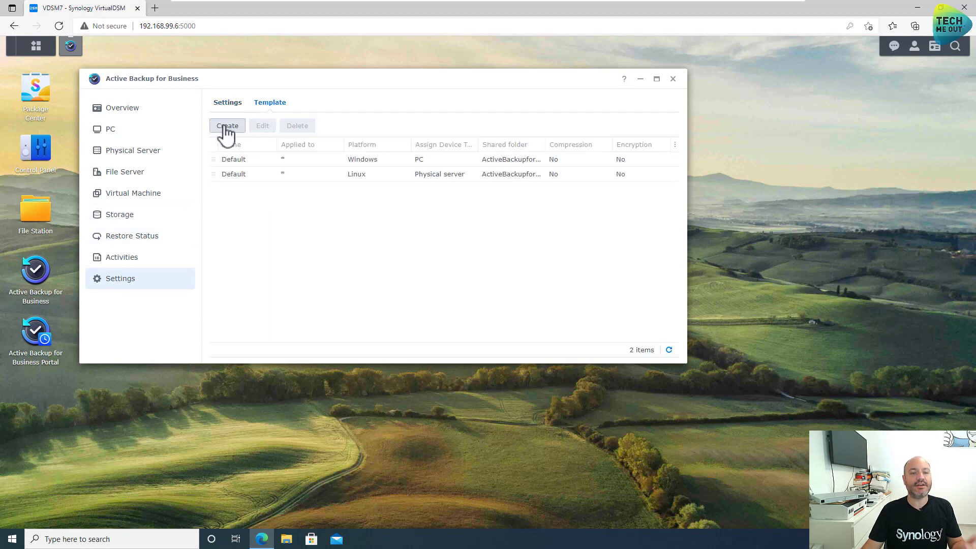
click(227, 126)
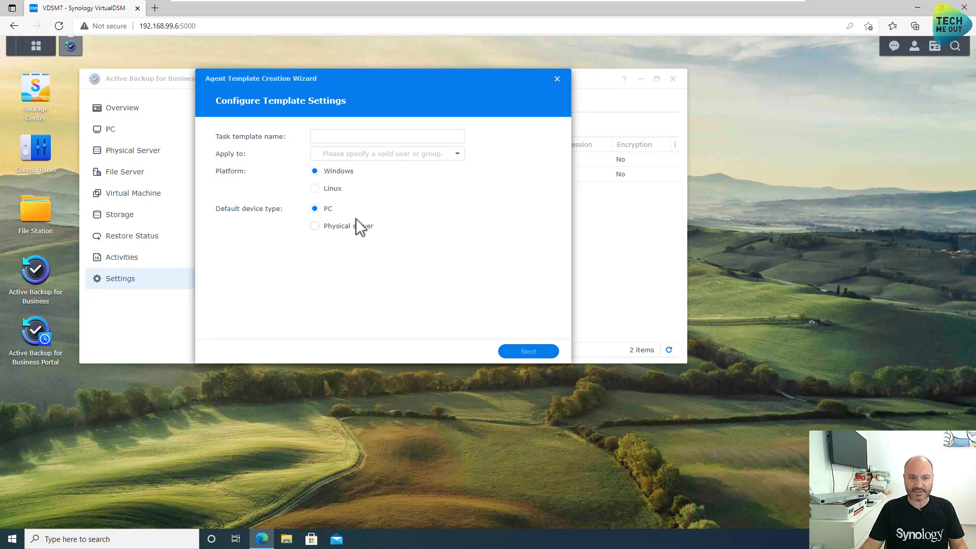
- Name the Windows PC template 'Weekly Sun 3AM', apply it to the users group and continue
click(386, 136)
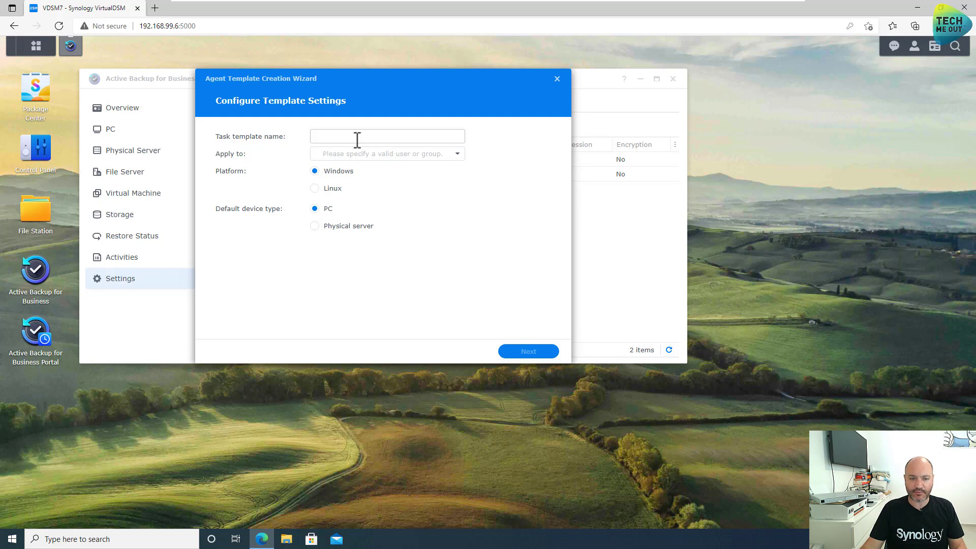
click(386, 137)
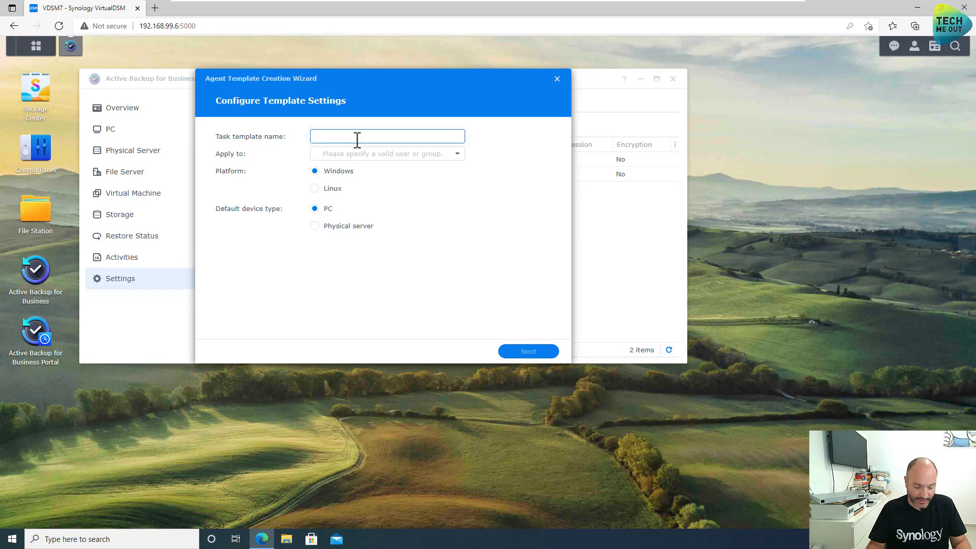
text(Weekly)
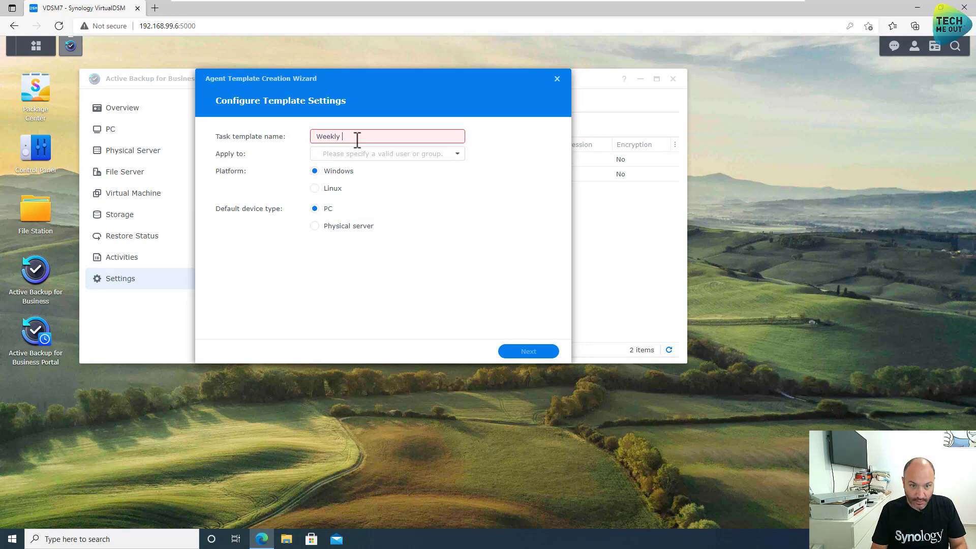
text(Sun 3AM)
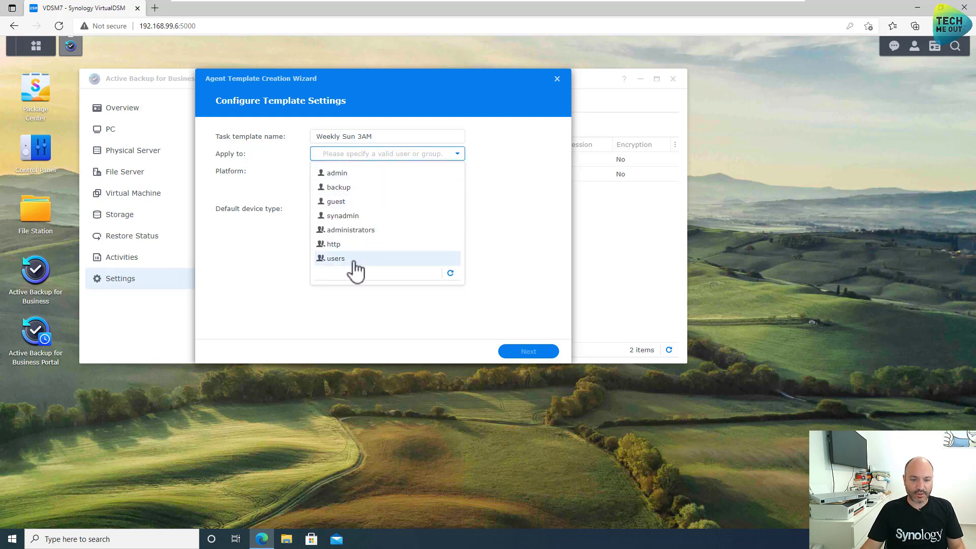
click(336, 257)
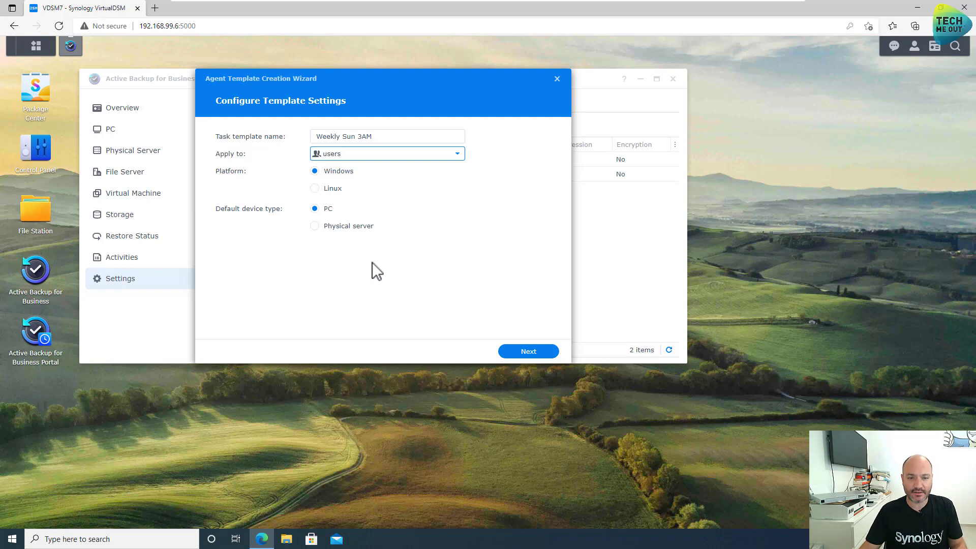
mouse_move(355, 184)
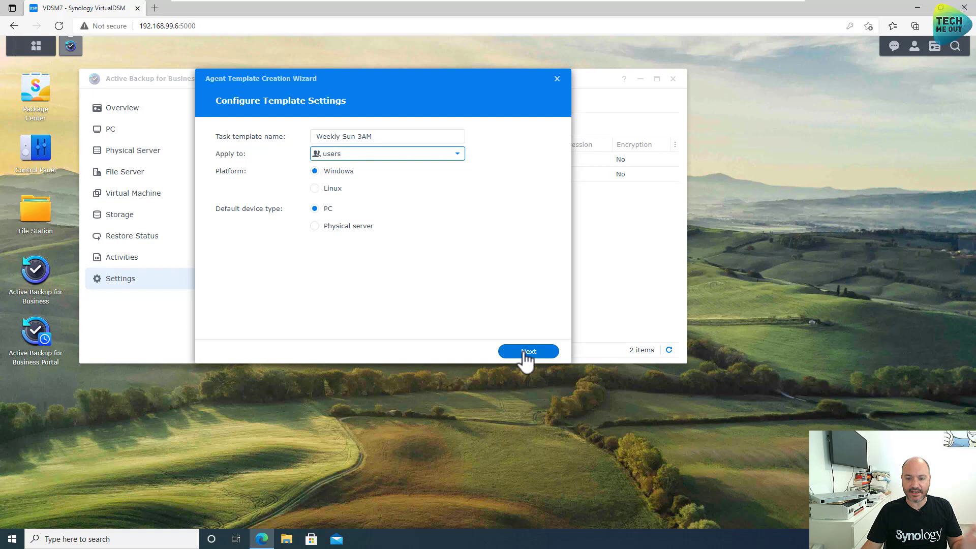
click(528, 351)
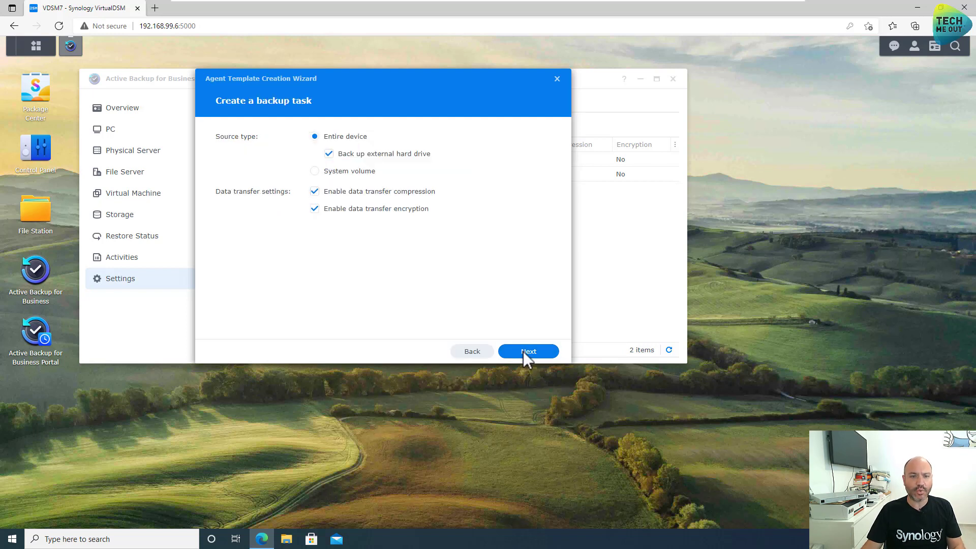
mouse_move(354, 168)
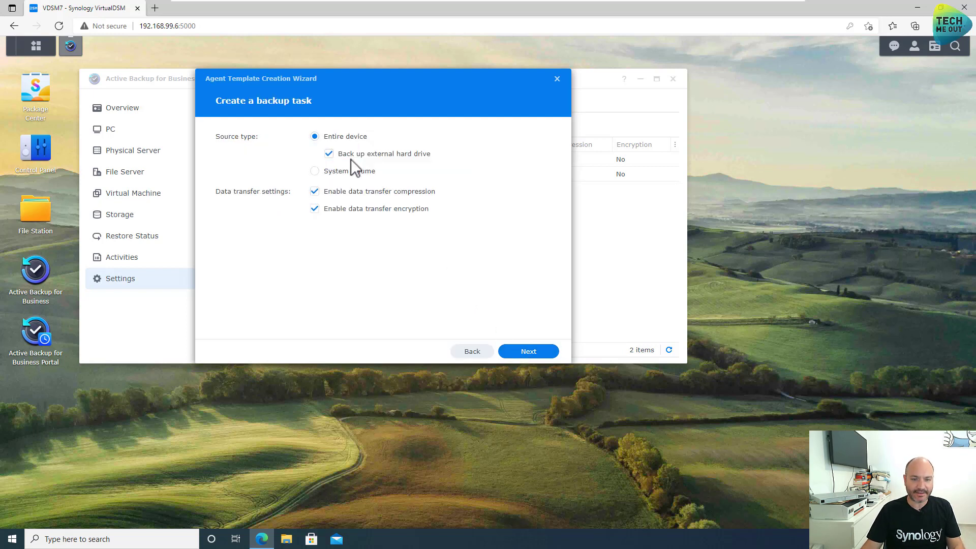
- Exclude external hard drives, keep ABB as destination with compression and encryption off, and continue to scheduling
click(328, 154)
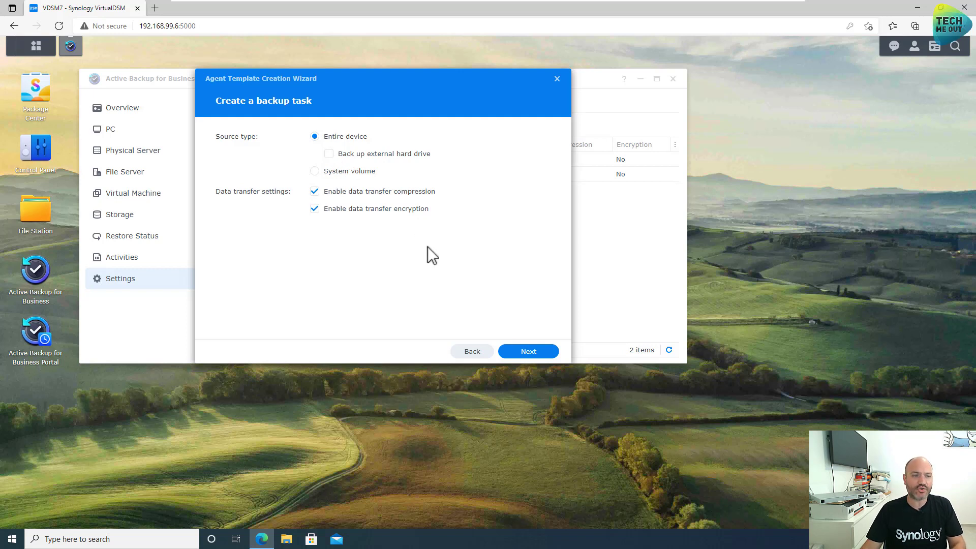
click(528, 351)
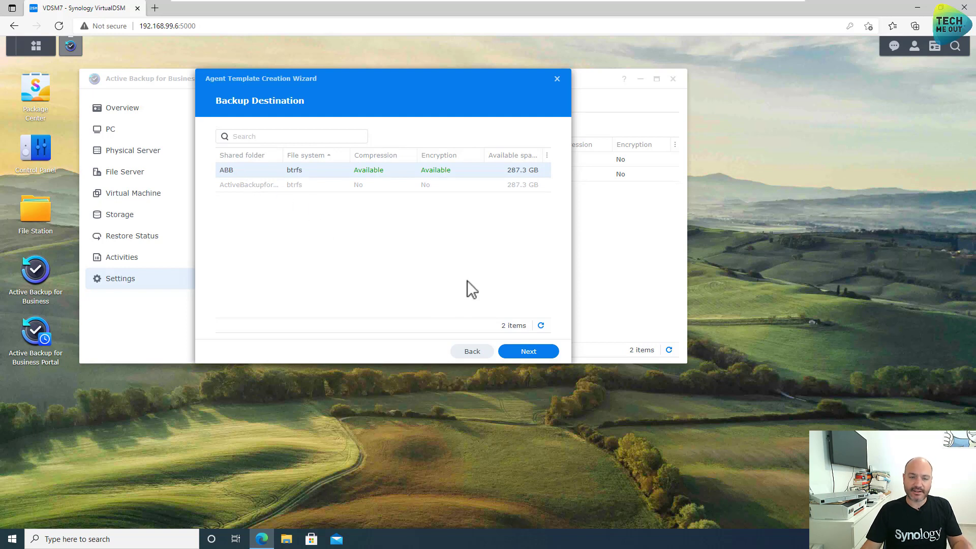
mouse_move(529, 351)
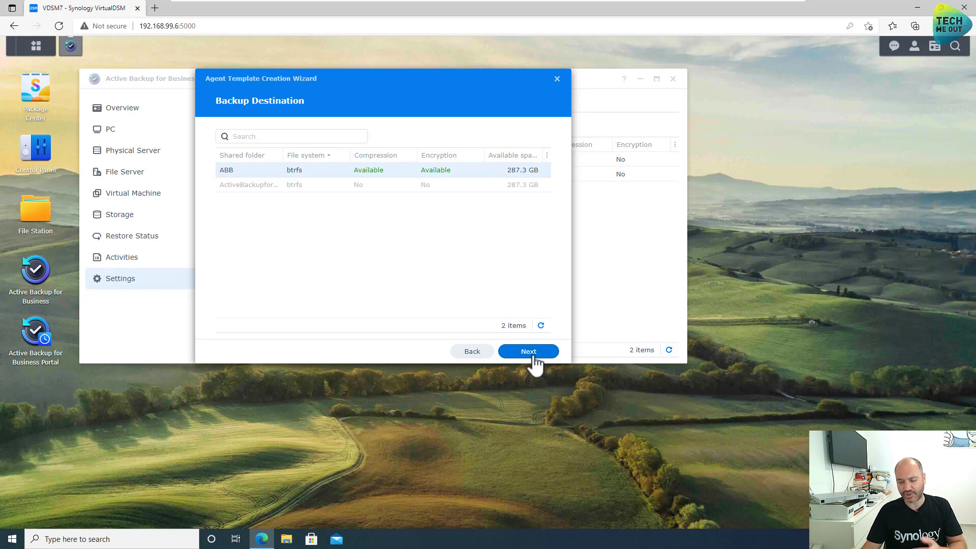
click(527, 351)
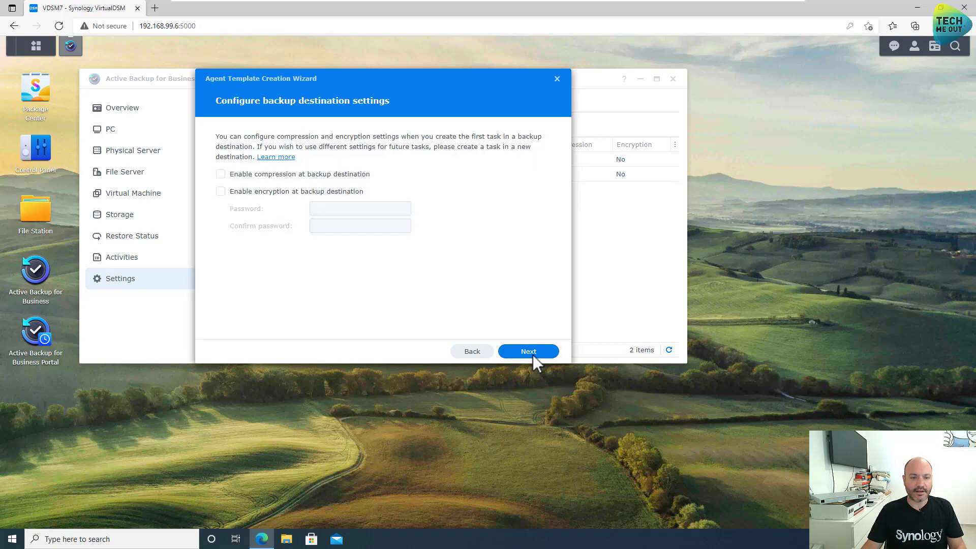
click(528, 351)
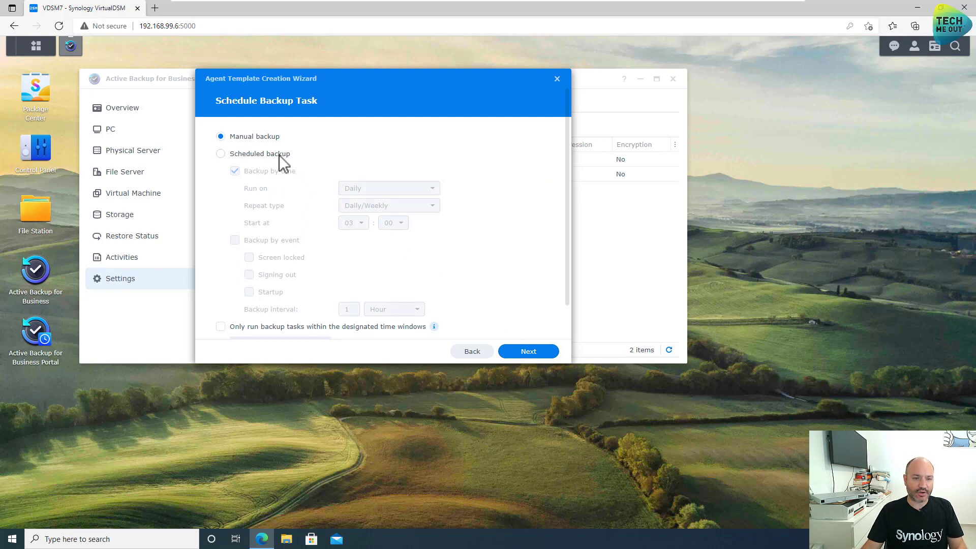
- Set a scheduled backup running only on Sunday at 03:00 and continue to retention
click(220, 153)
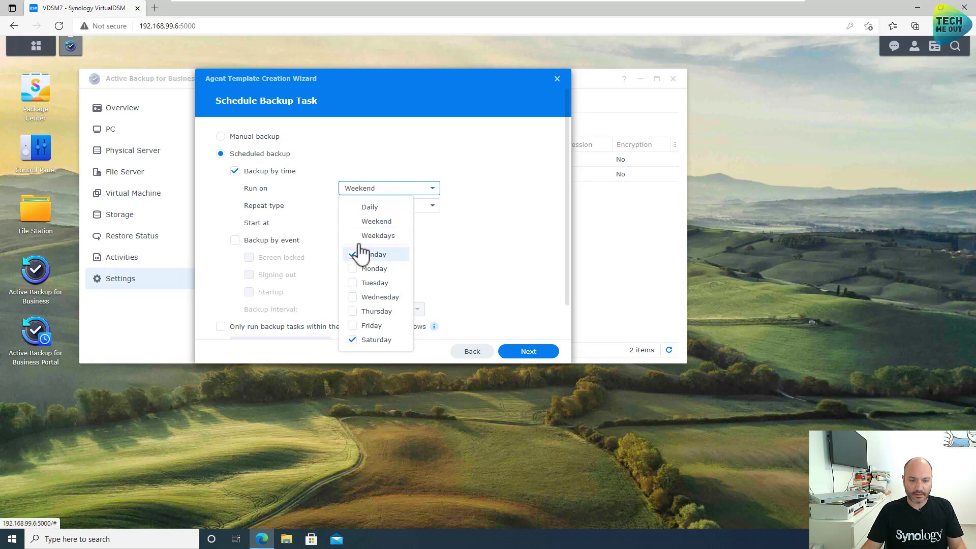
click(375, 254)
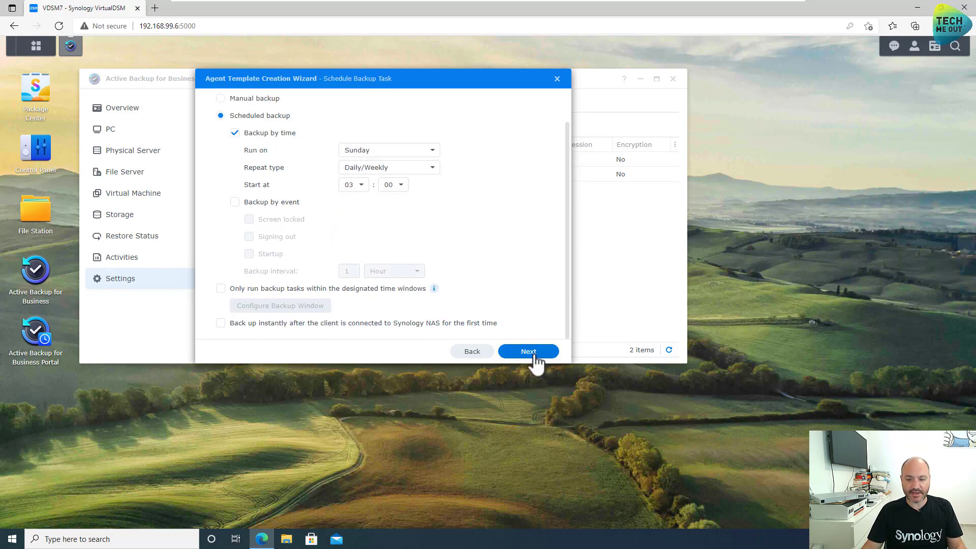
click(528, 351)
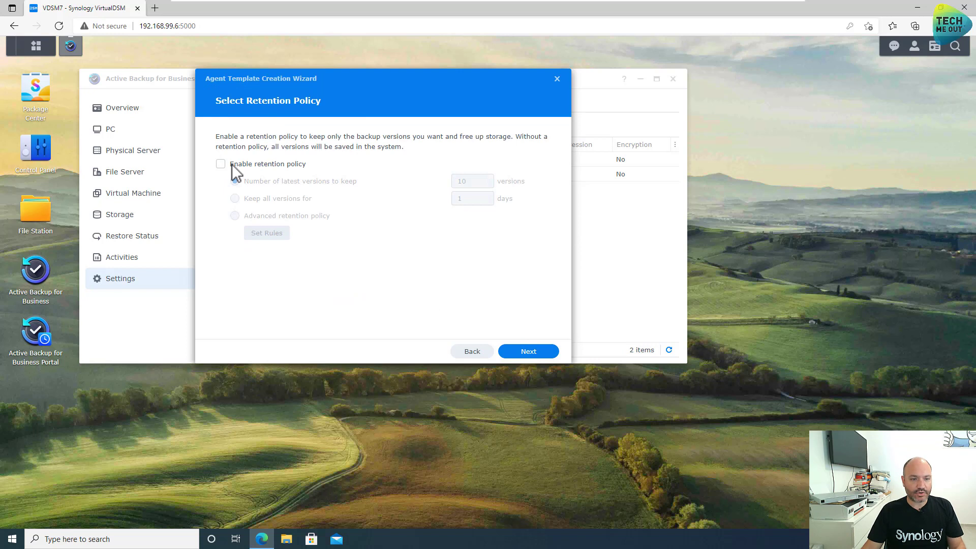
- Enable retention keeping the 5 latest versions and finish saving the Weekly Sun 3AM template
click(220, 163)
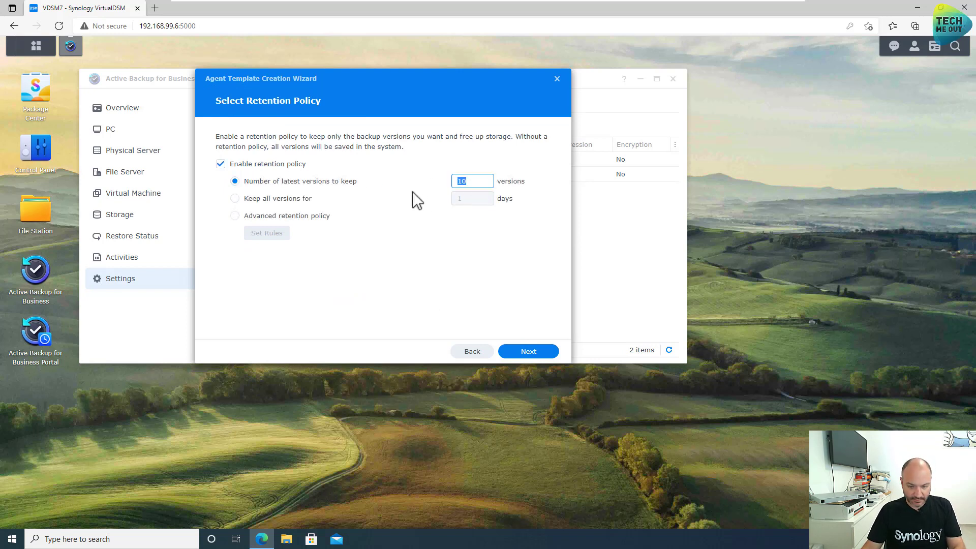
text(5)
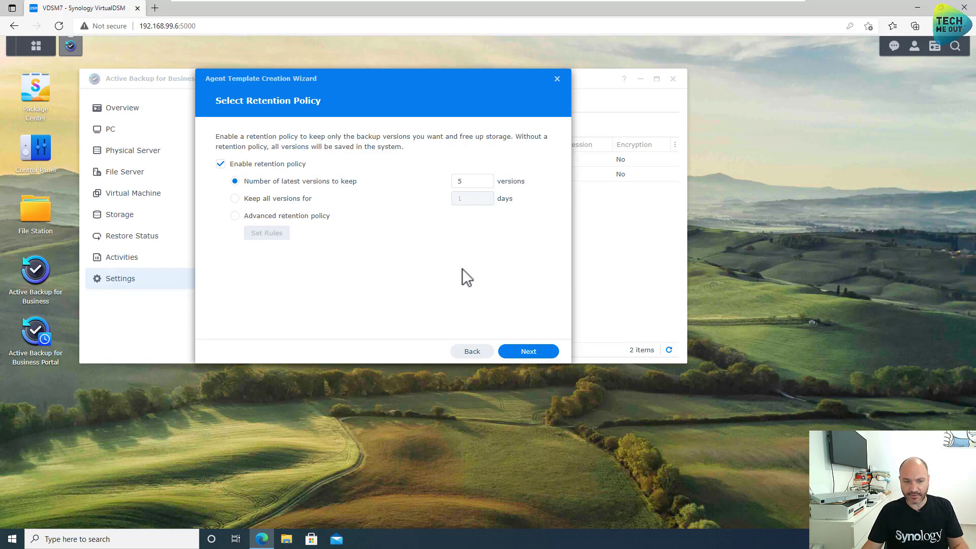
click(528, 351)
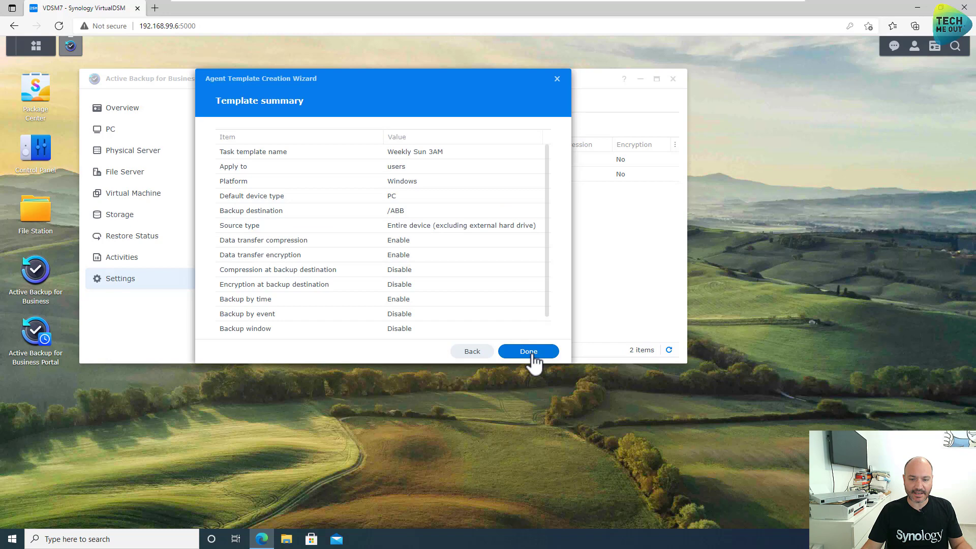
click(527, 350)
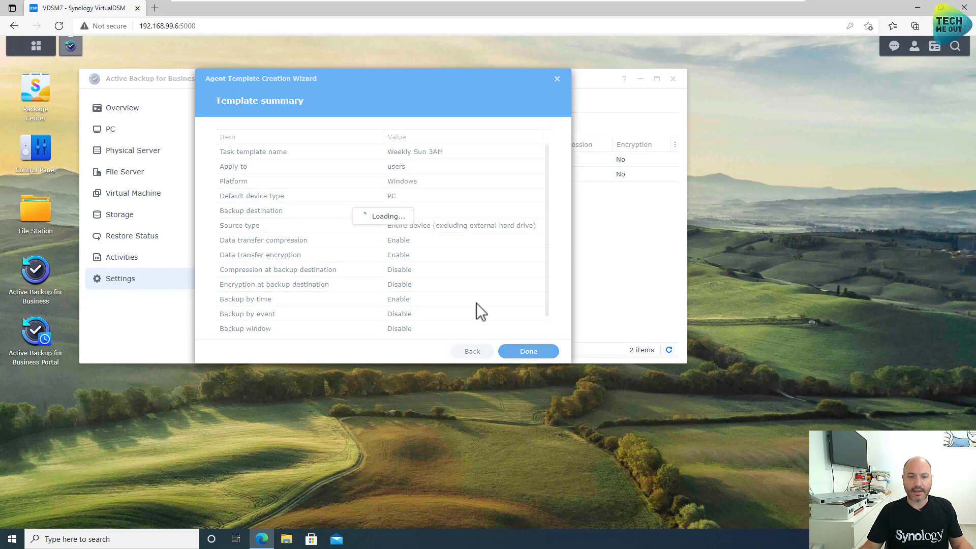
click(528, 351)
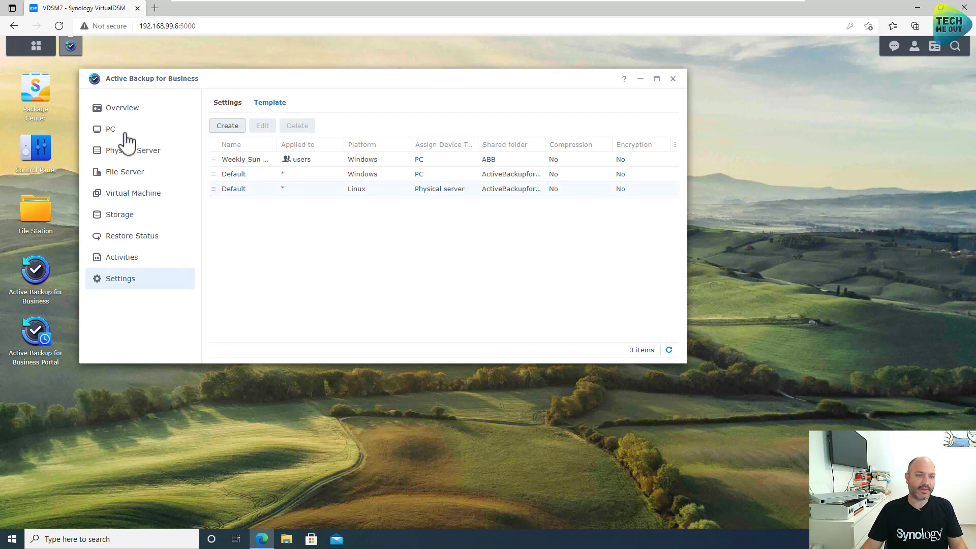
- From the PC page's Add Device instructions, download the Windows 64-bit agent installer
click(110, 129)
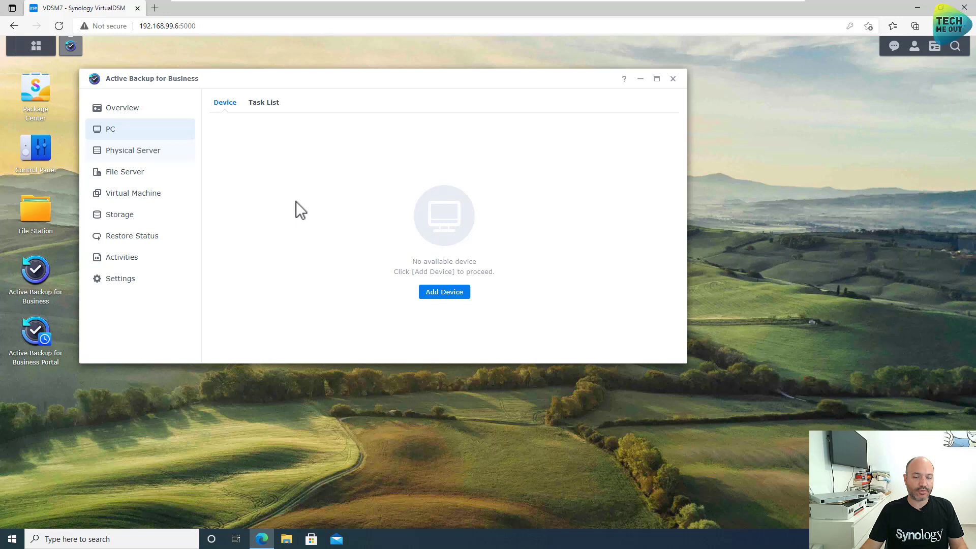
click(444, 292)
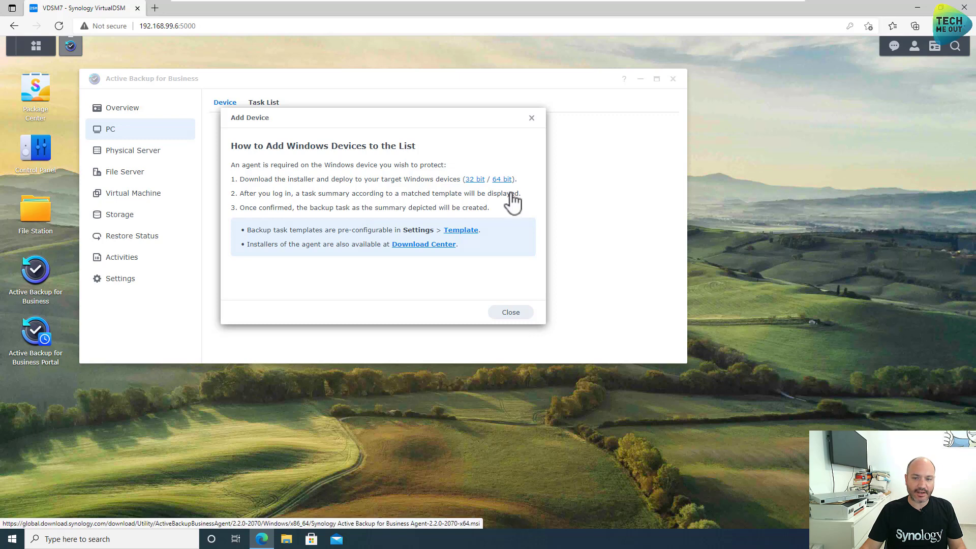
click(501, 179)
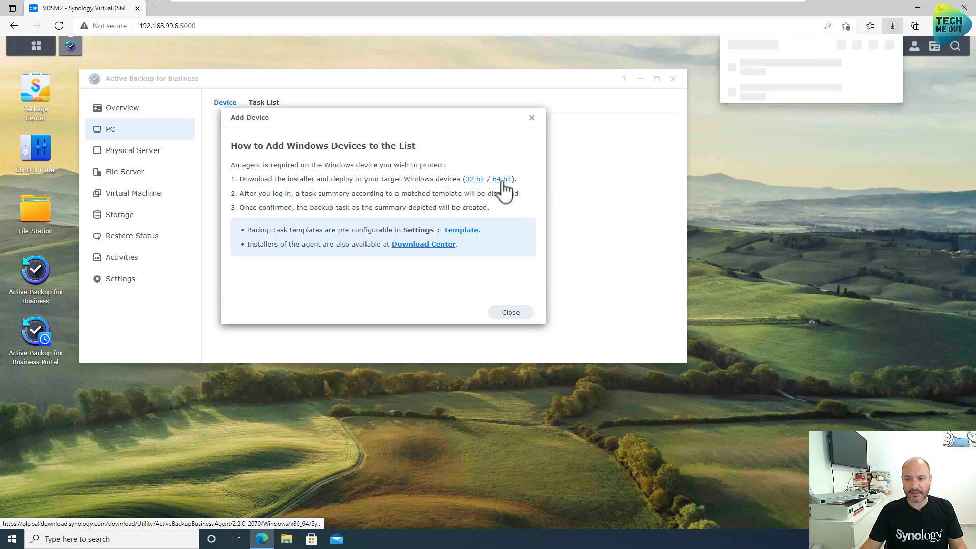
click(501, 179)
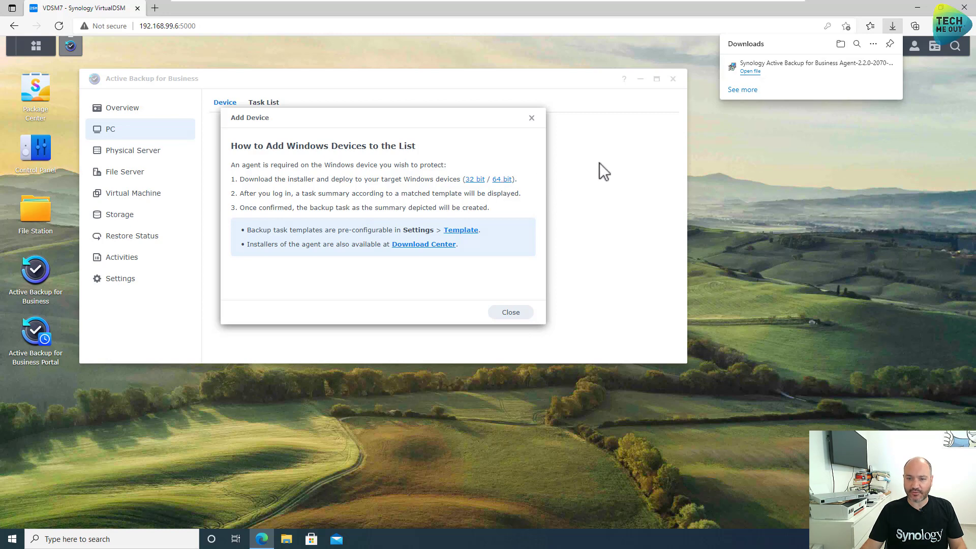
click(510, 312)
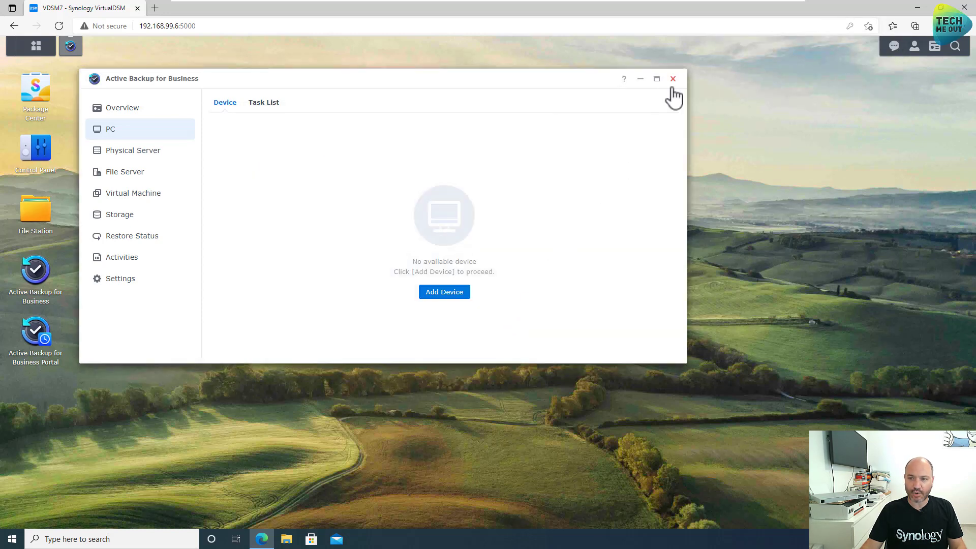
mouse_move(920, 17)
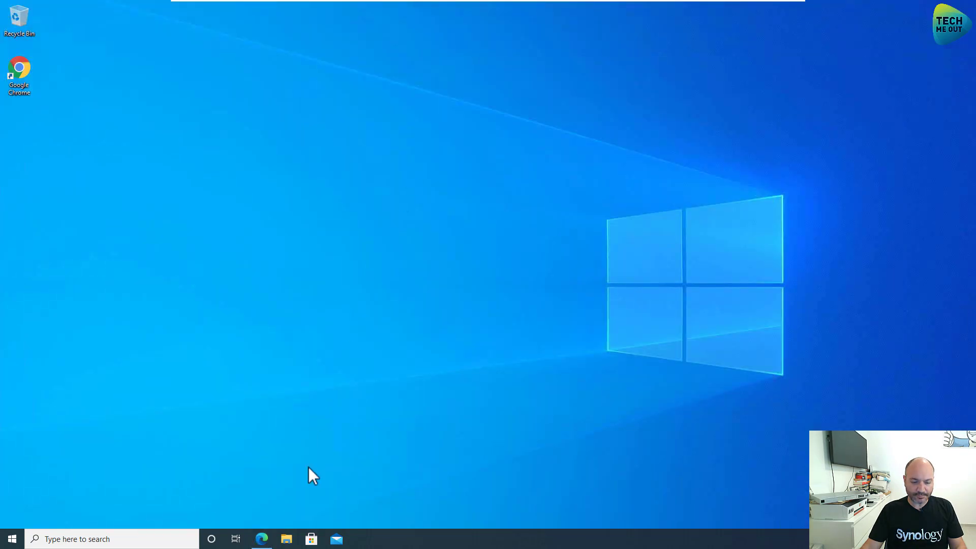
- Run the downloaded agent installer, accept the licence, install and finish with Launch application checked
click(286, 539)
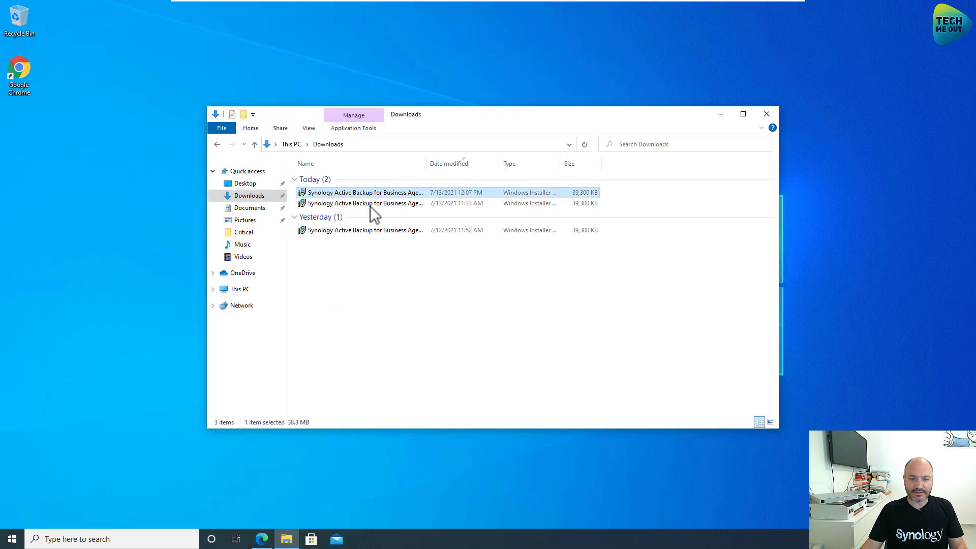
double_click(364, 192)
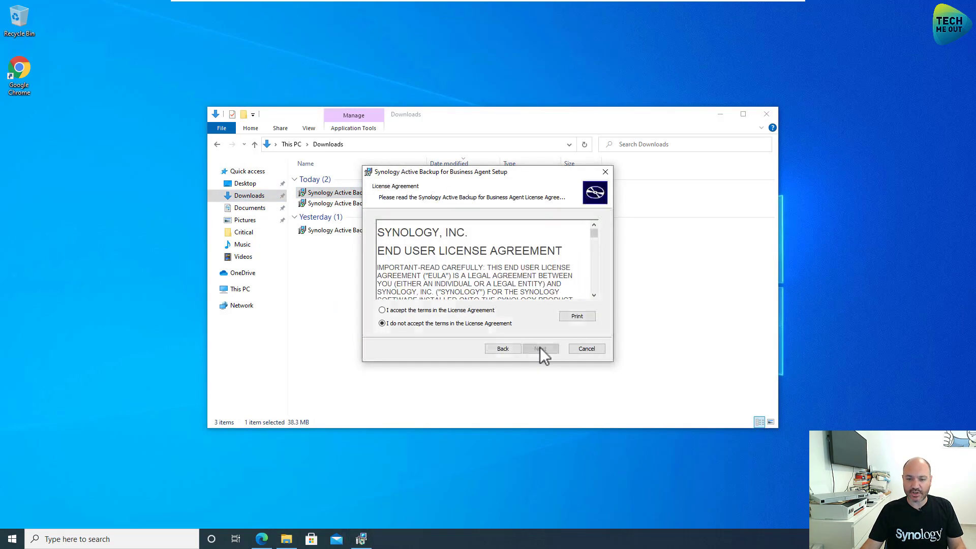
click(382, 310)
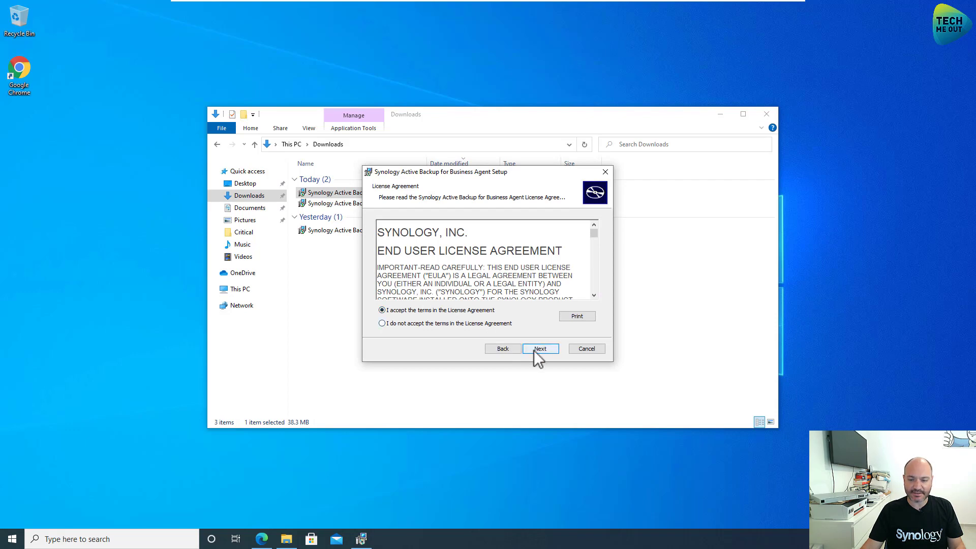
click(539, 348)
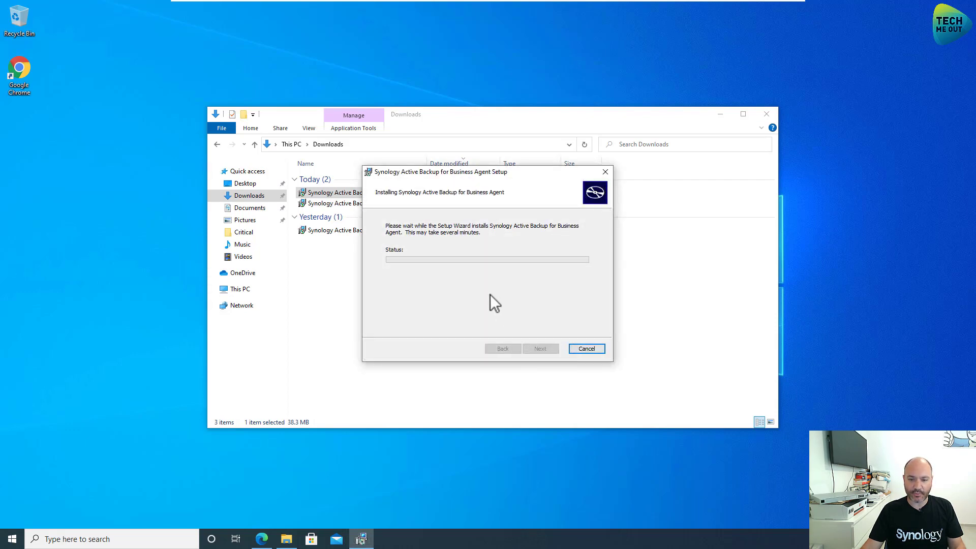
mouse_move(466, 302)
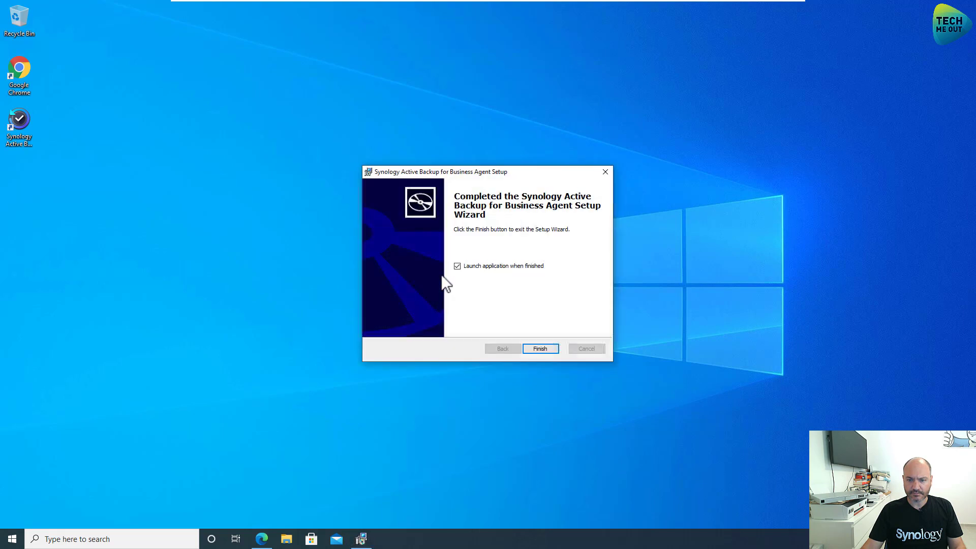
click(539, 347)
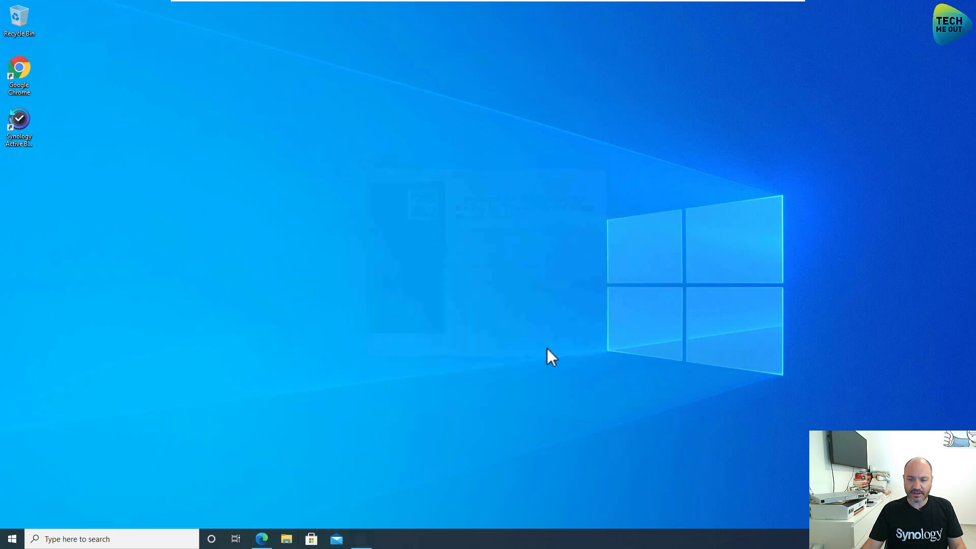
mouse_move(510, 379)
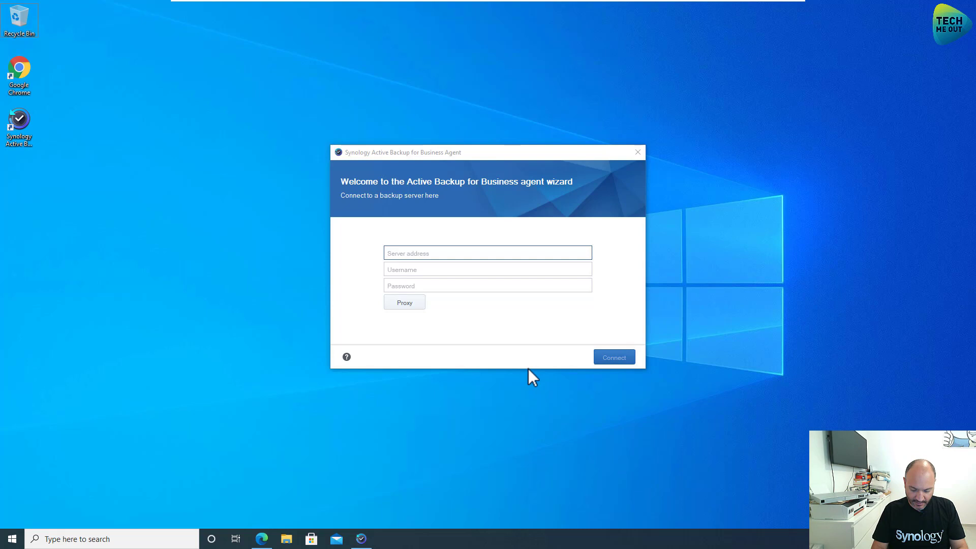
- Submit server 192.168.99.6 with the backup username and password and connect the agent
click(487, 254)
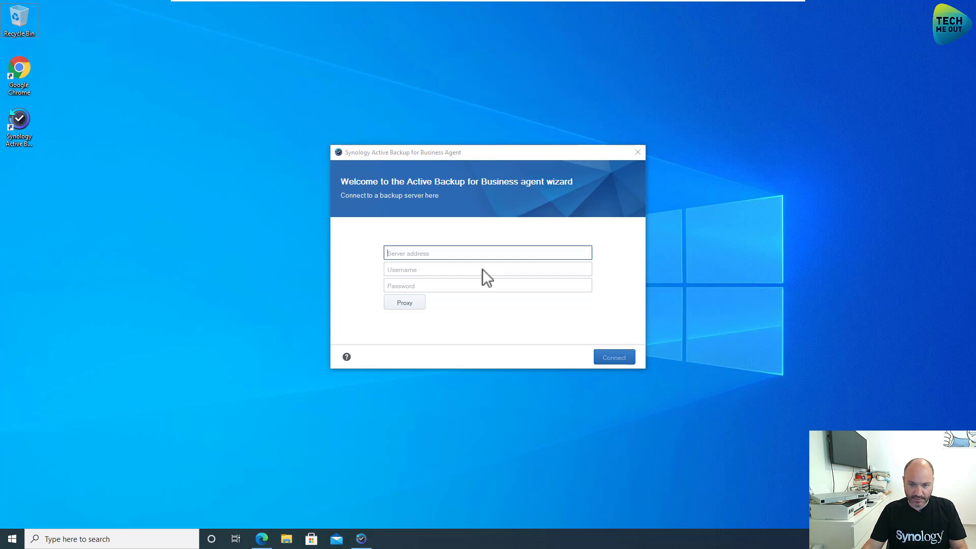
text(192.168.99.6)
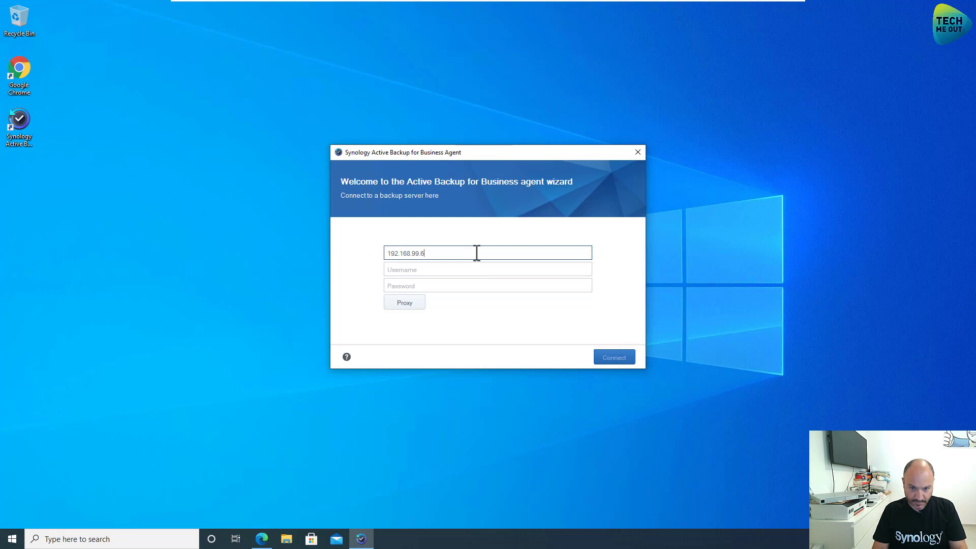
text(back)
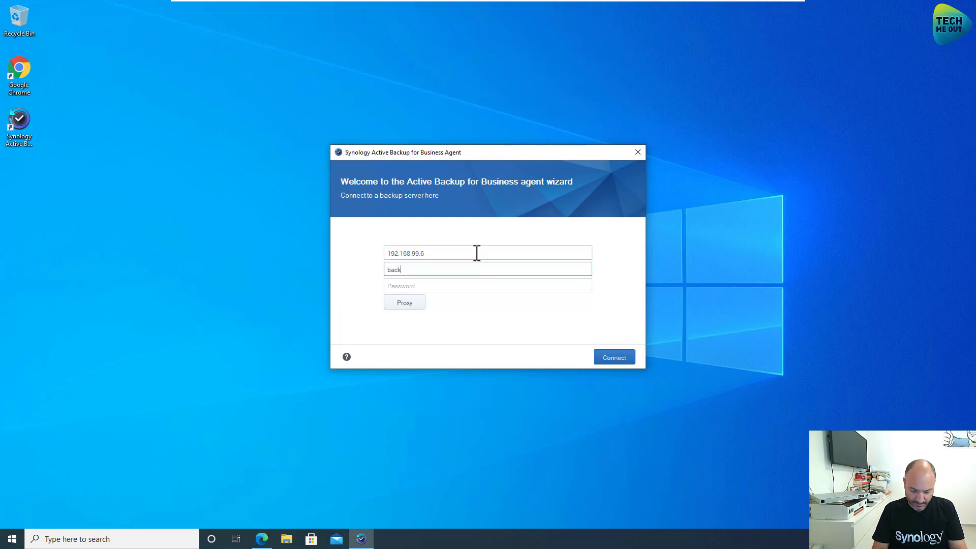
text(up)
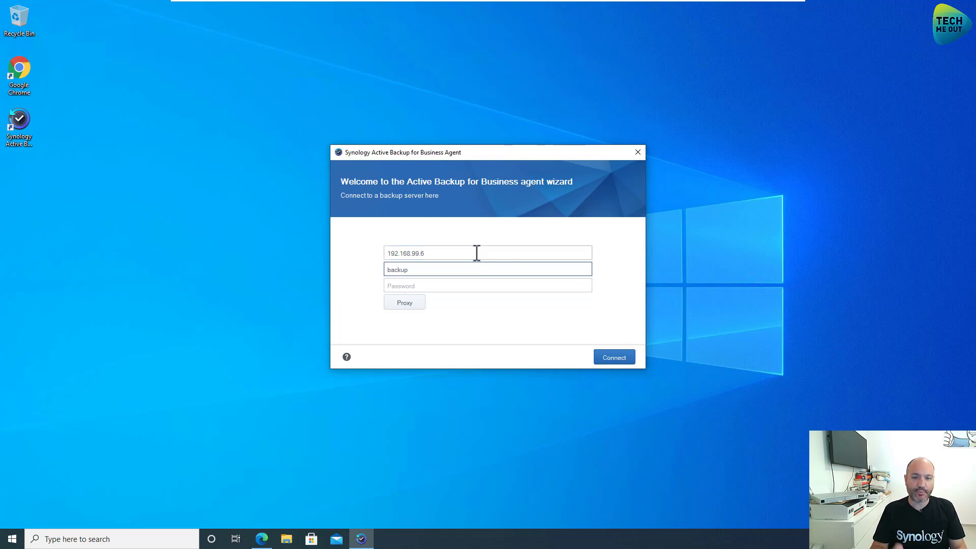
text(••••)
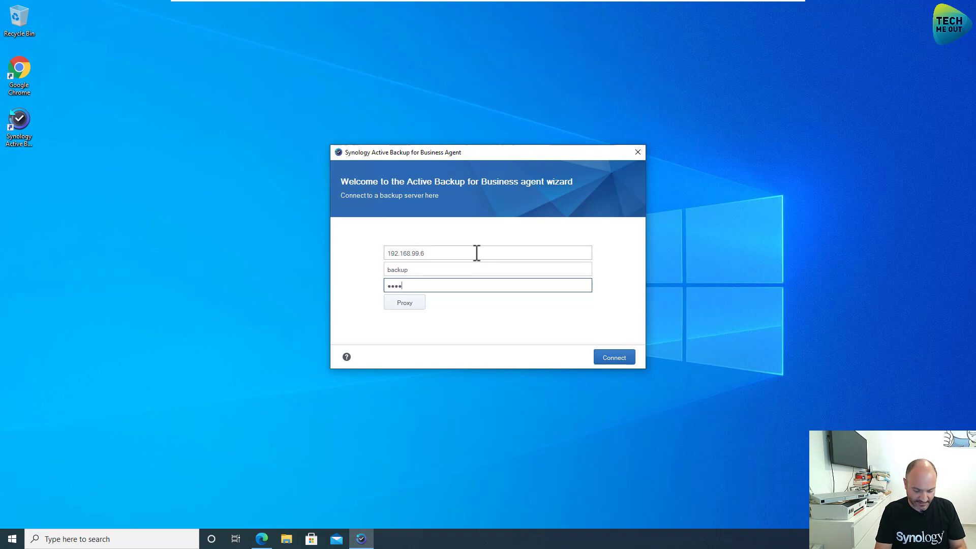
text(••••)
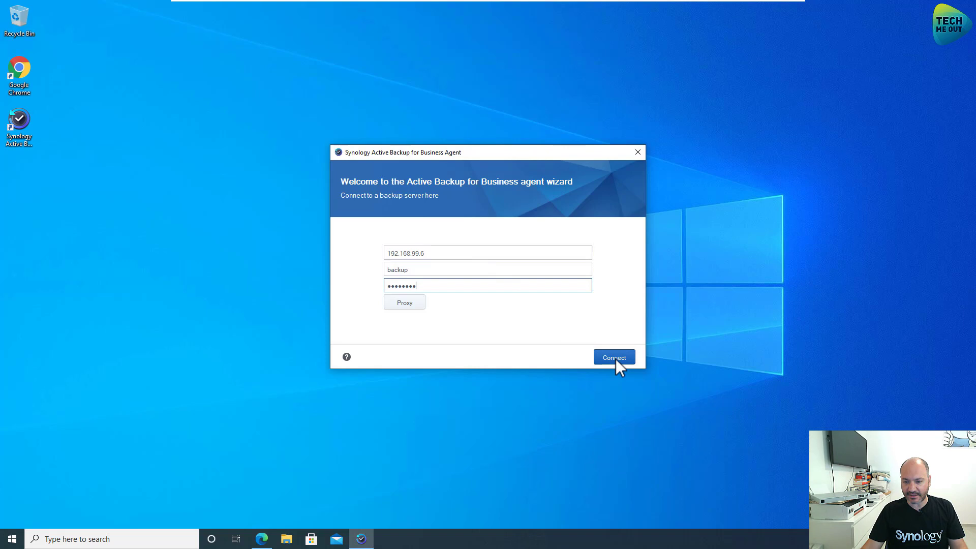
click(613, 357)
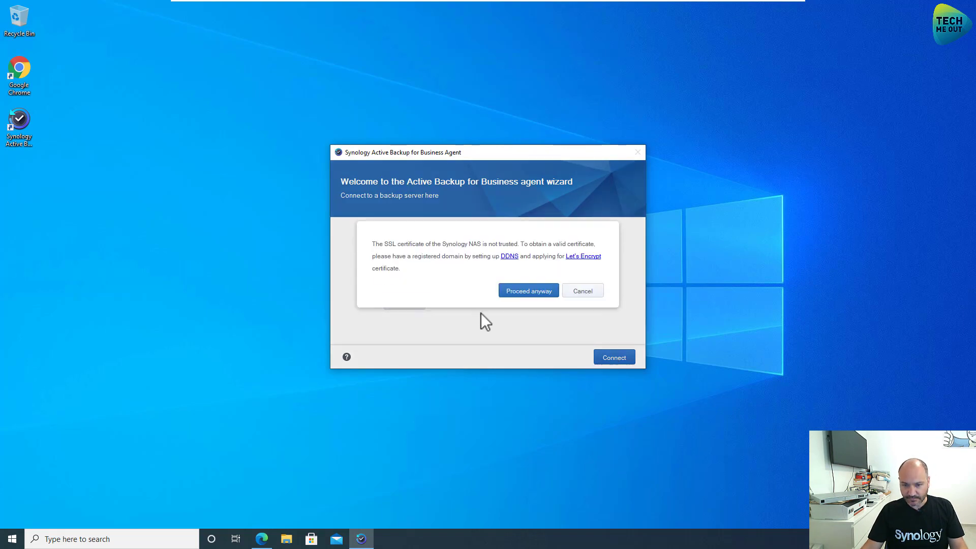
- Proceed past the untrusted SSL certificate and confirm the Summary to create the backup task
click(527, 291)
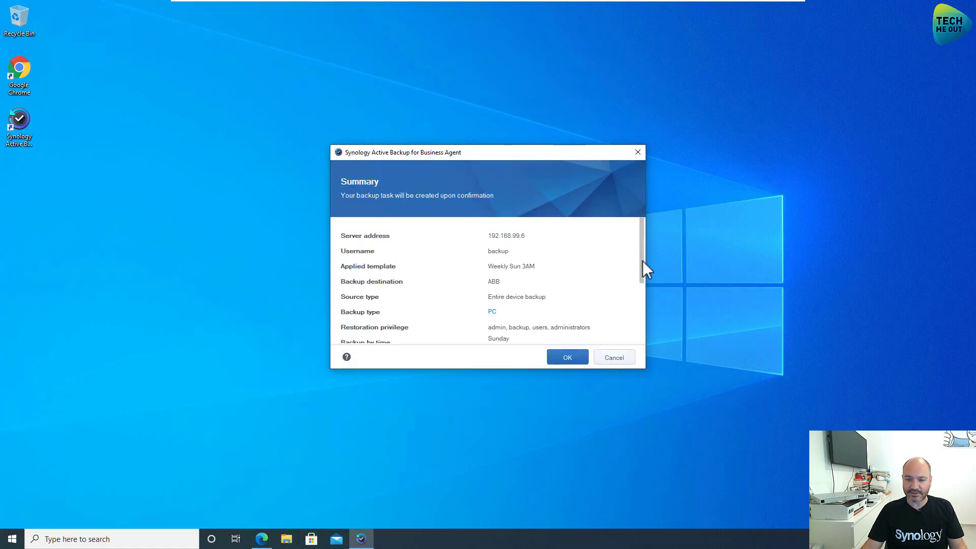
scroll(down, 3)
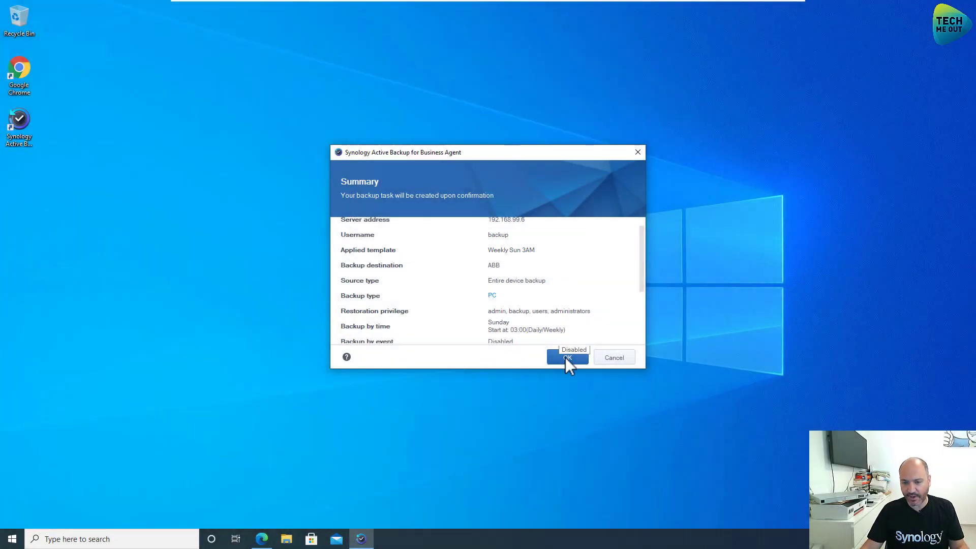
click(566, 356)
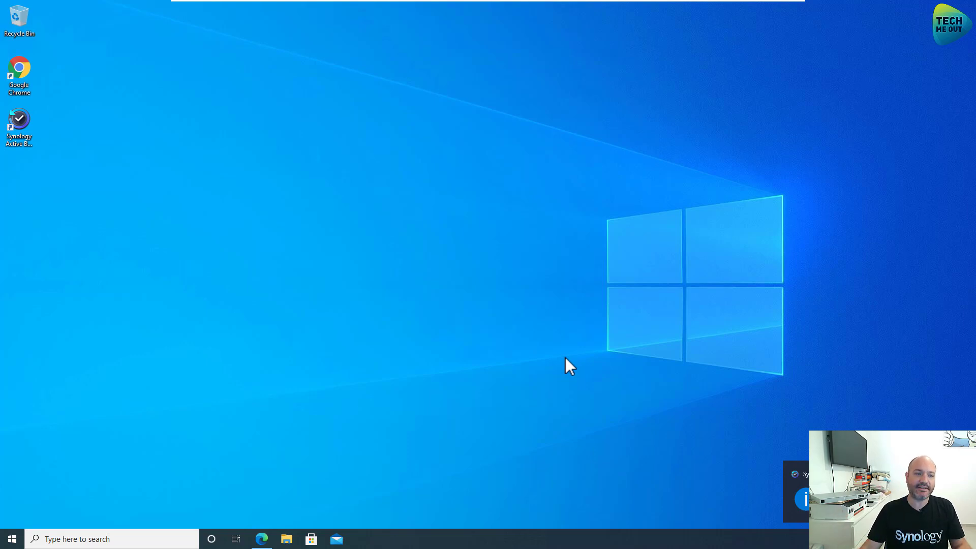
mouse_move(416, 227)
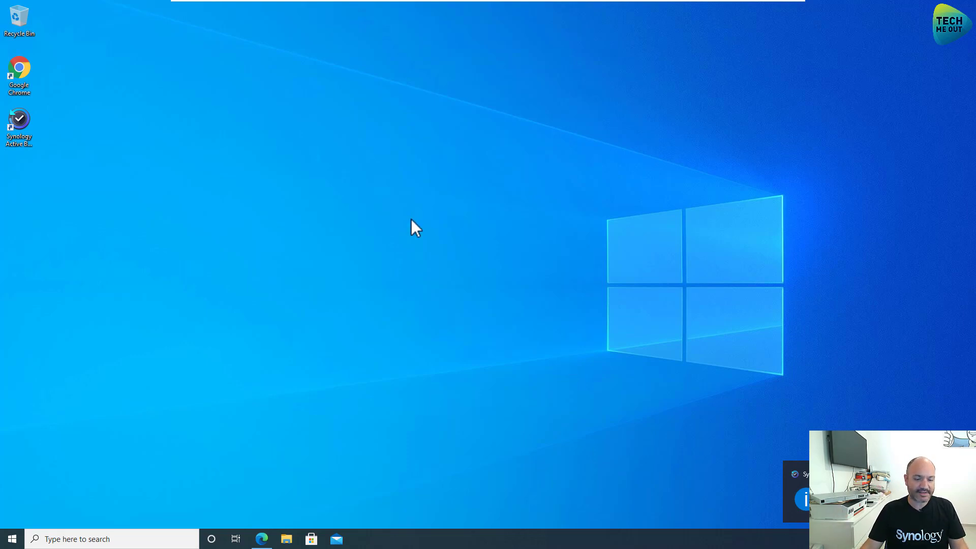
- Return to DSM and follow the backup-Weekly Sun 3AM link into the Task List for WIN1021H1
click(261, 539)
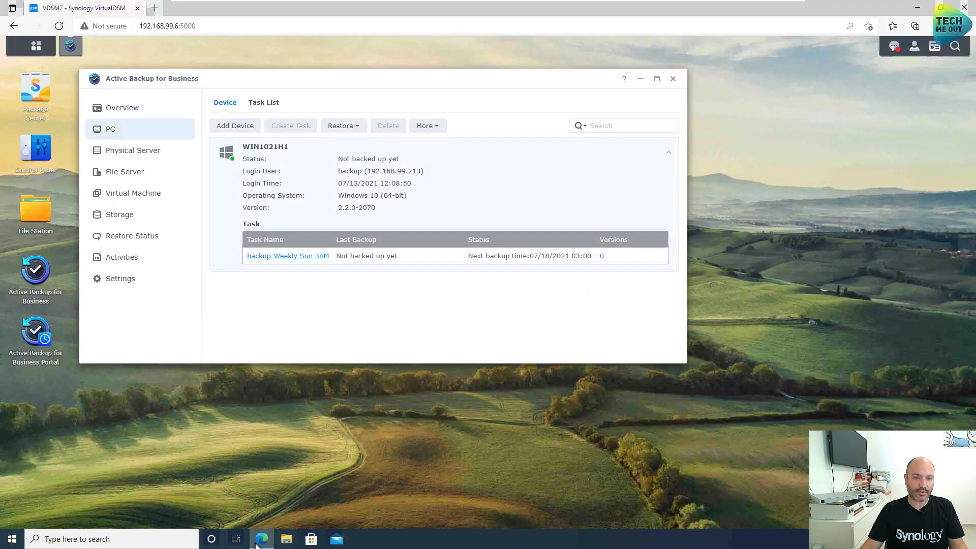
mouse_move(283, 179)
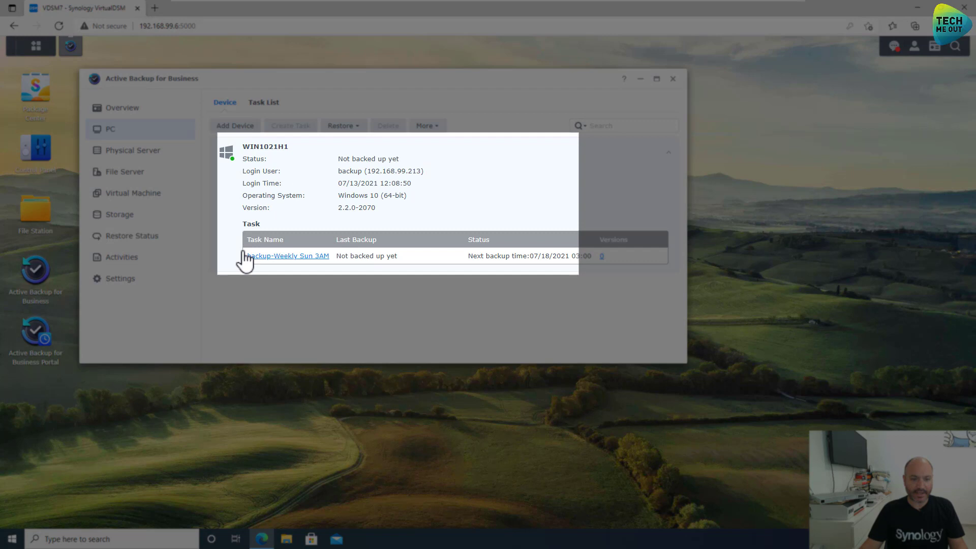
mouse_move(293, 264)
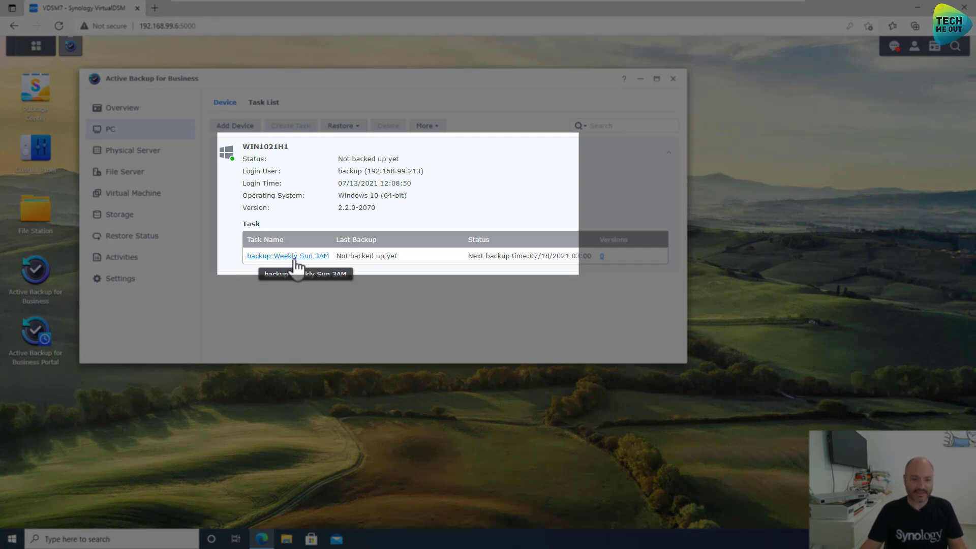
click(263, 102)
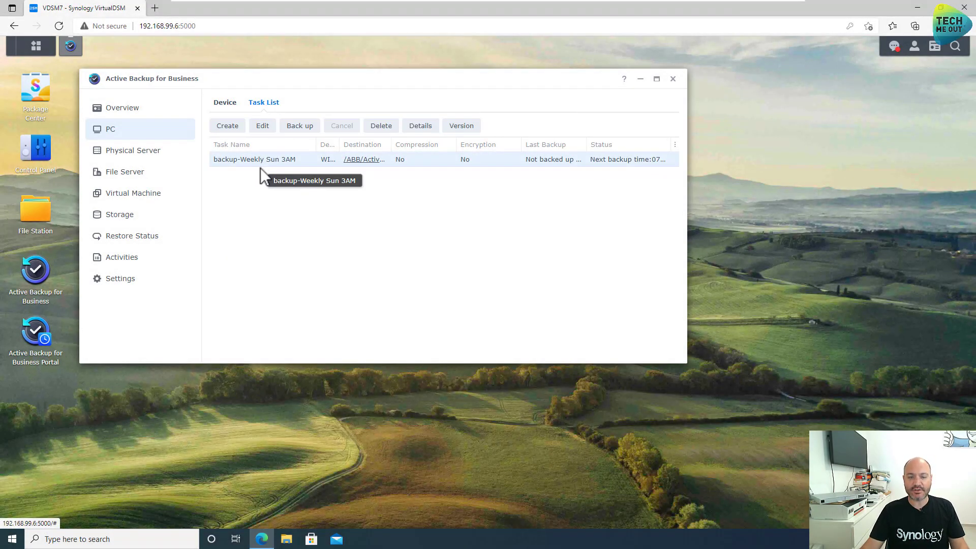
mouse_move(320, 179)
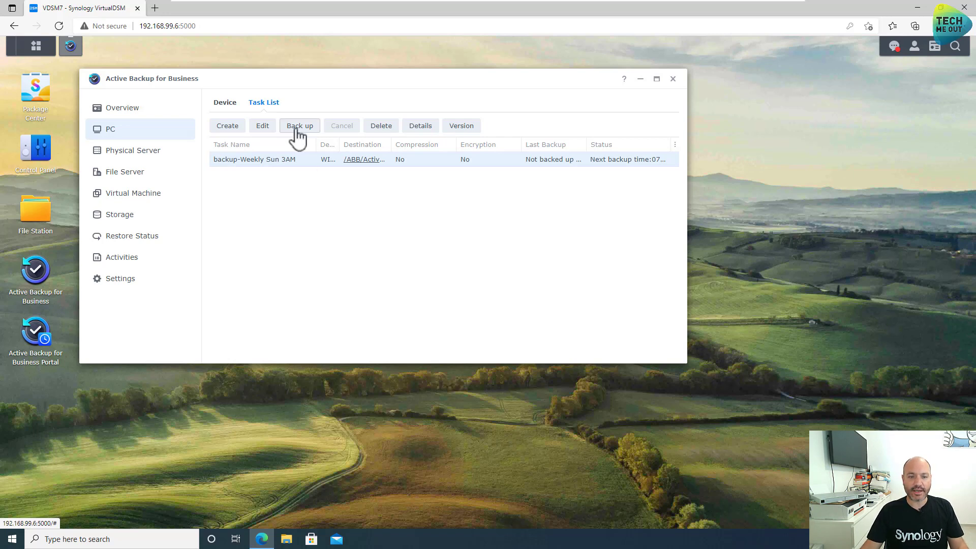
- Back up the backup-Weekly Sun 3AM task now and wait until Last Backup shows Successful
click(299, 125)
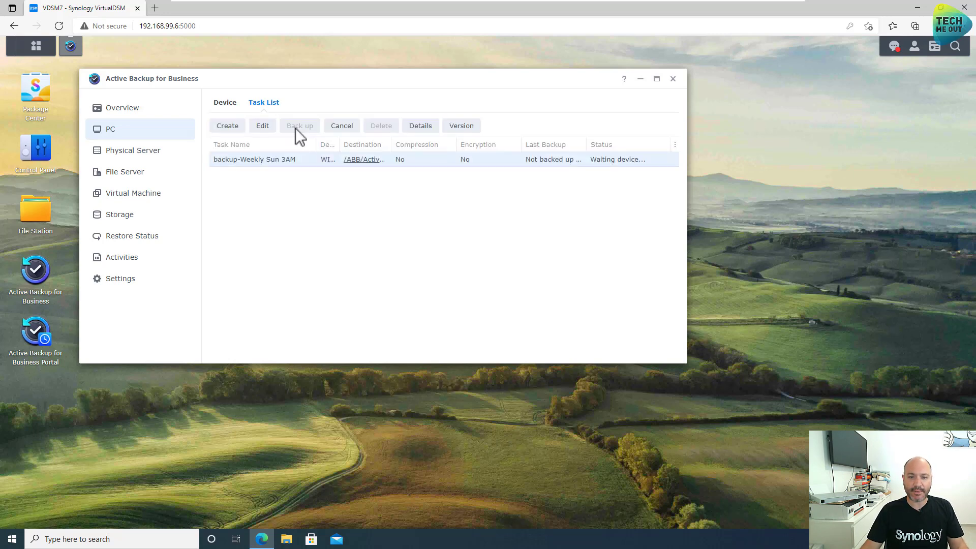
click(299, 125)
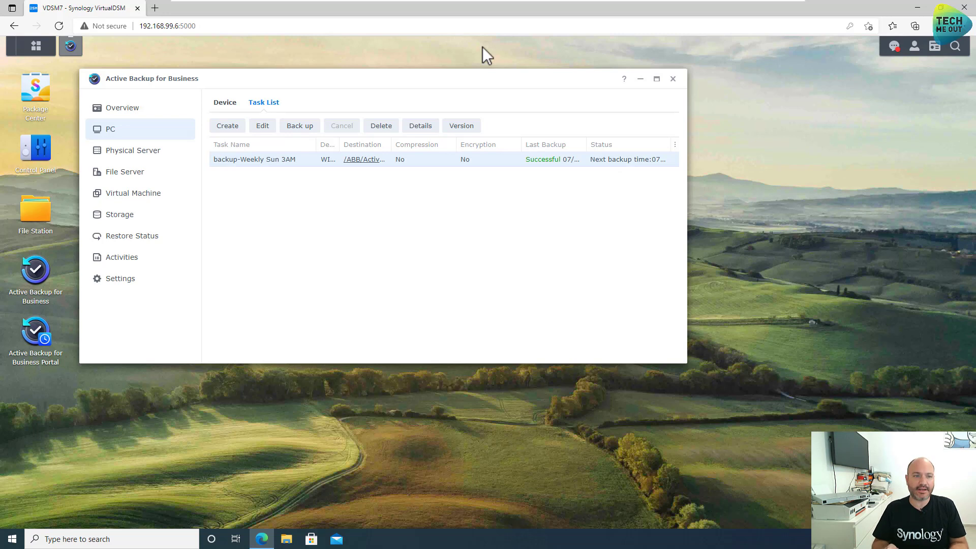
mouse_move(482, 47)
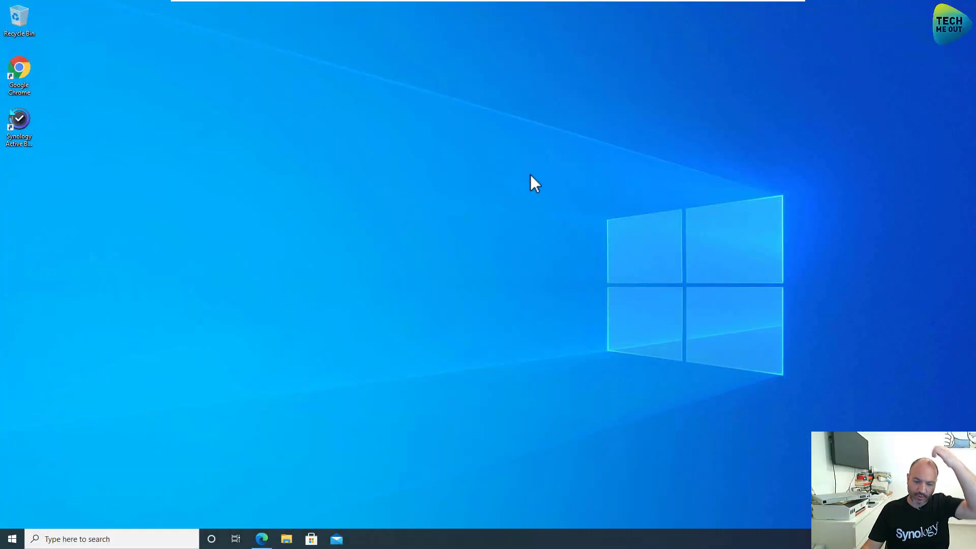
- Inspect C:\Critical and its Cat picture, select all its files, then close the emptied folder window
click(286, 539)
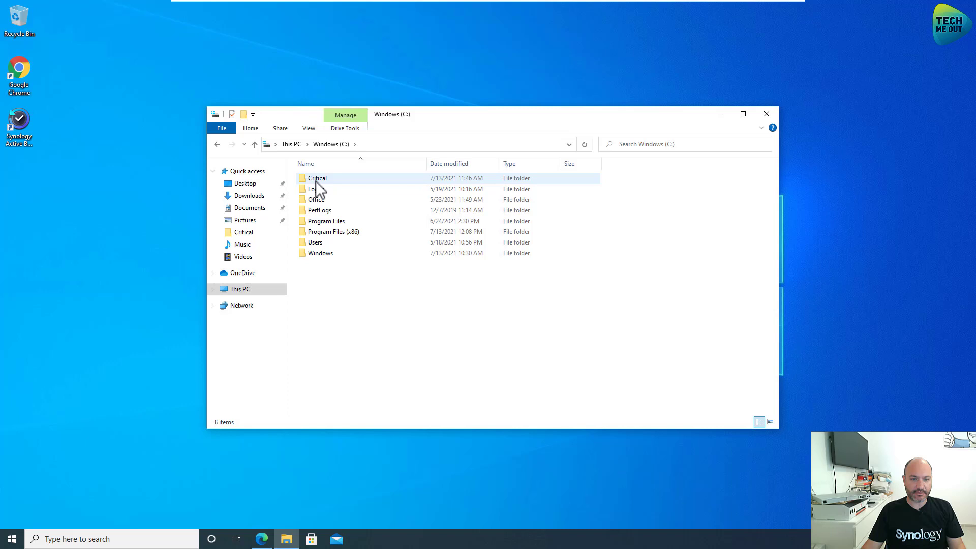
double_click(317, 178)
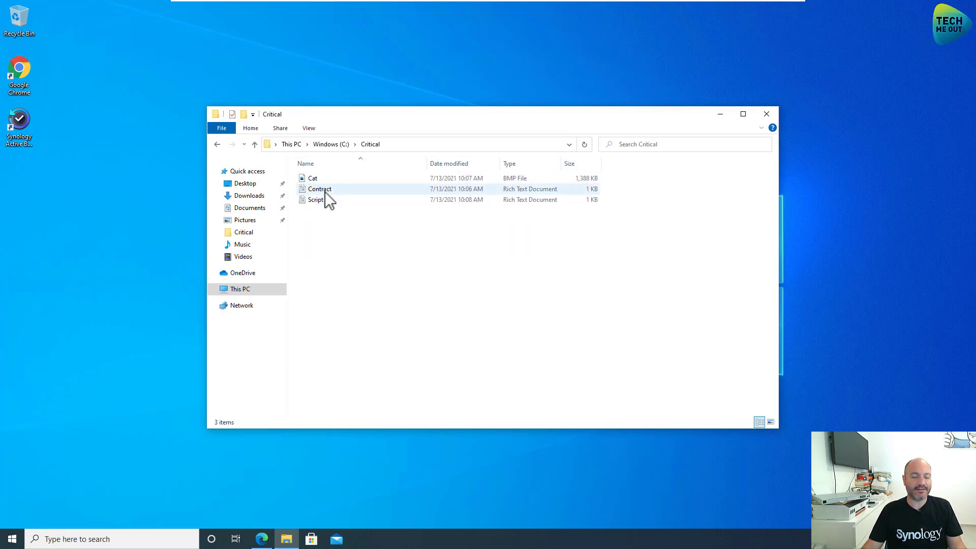
double_click(320, 189)
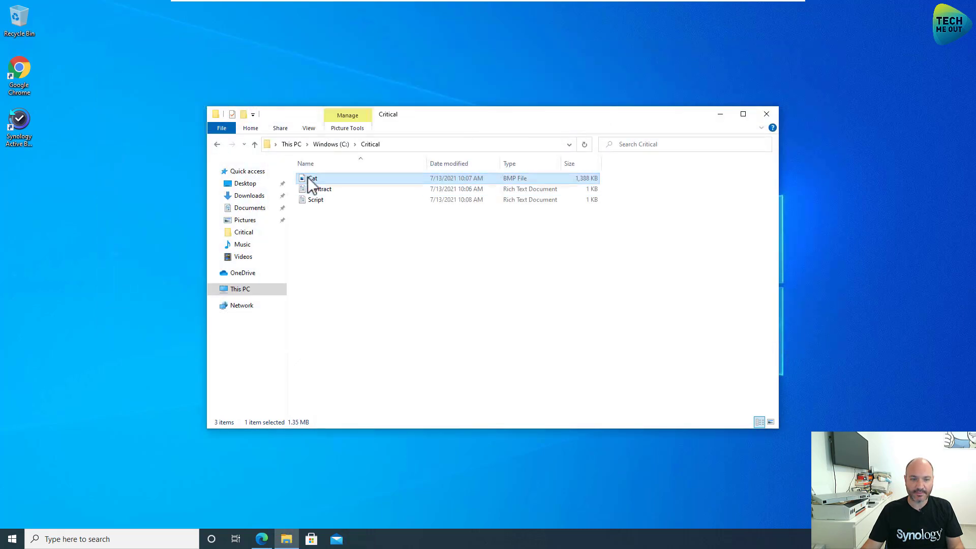
double_click(312, 178)
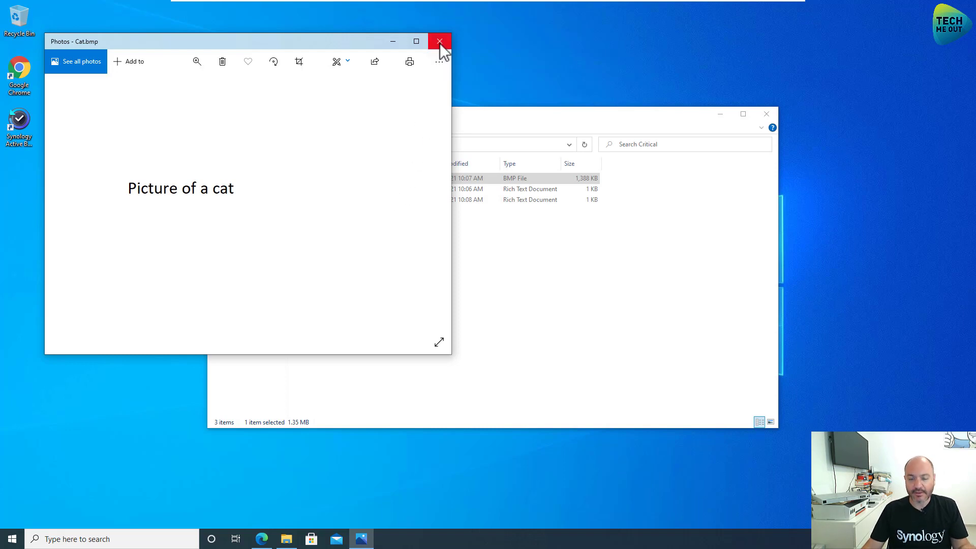
click(439, 41)
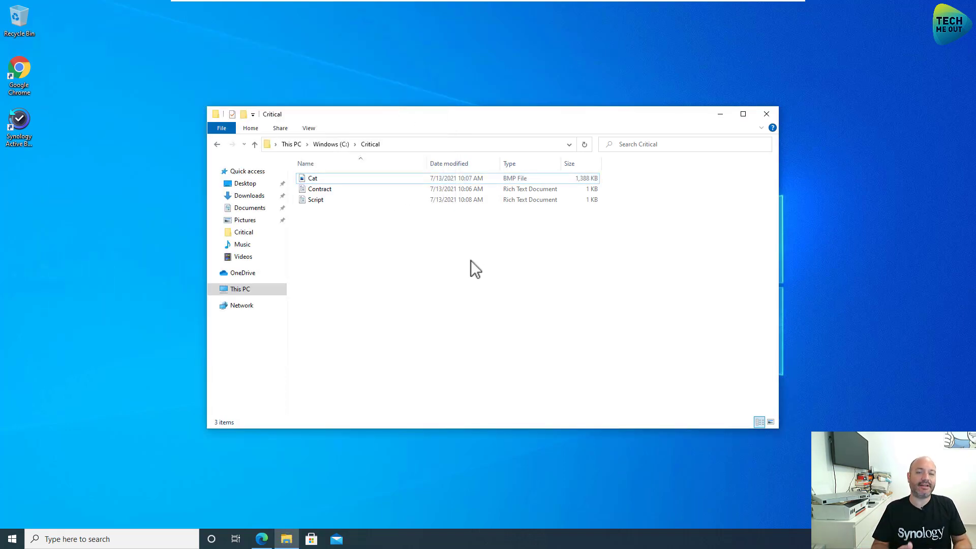
mouse_move(441, 276)
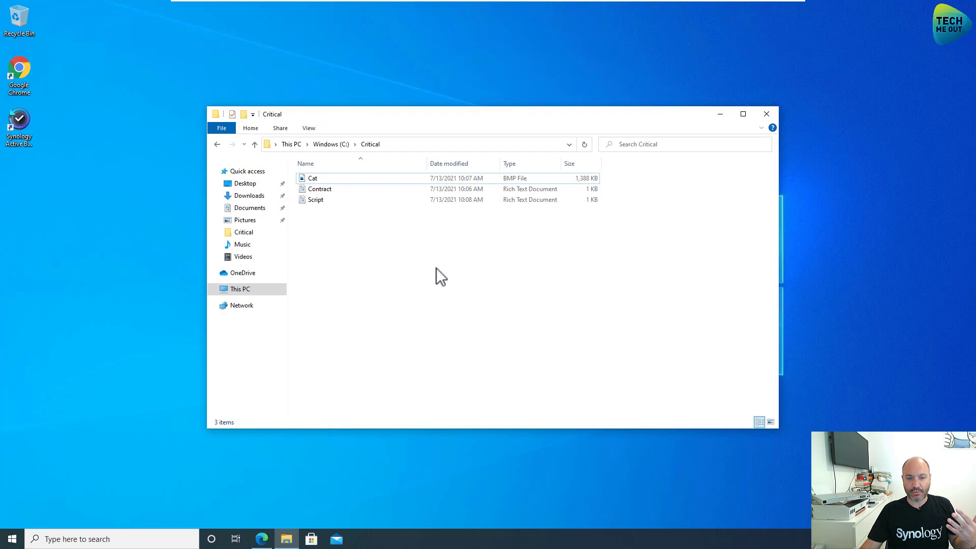
key(ctrl+a)
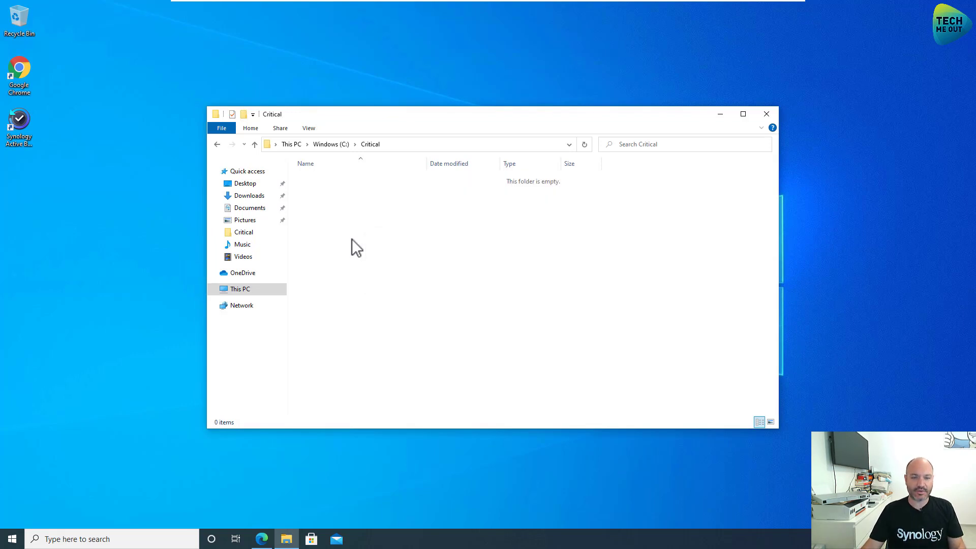
click(766, 114)
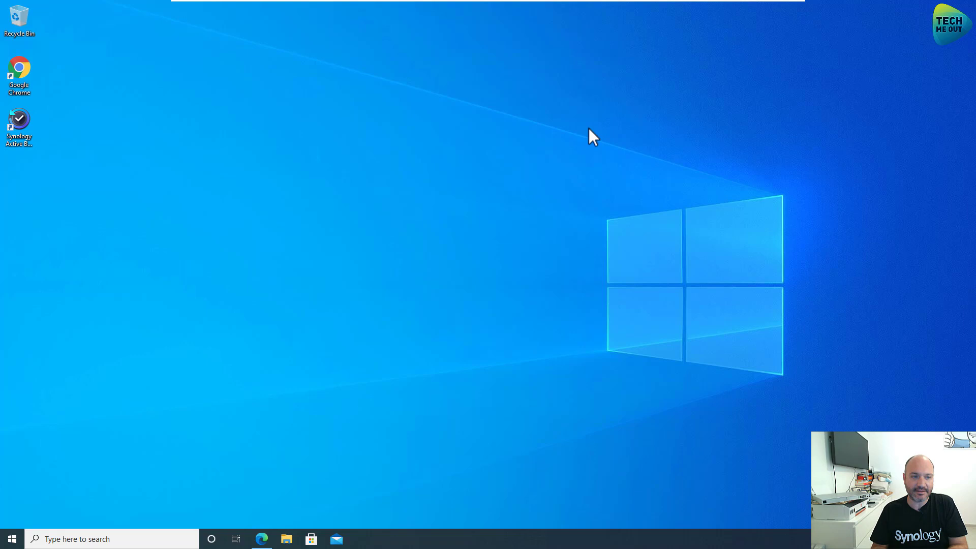
mouse_move(565, 140)
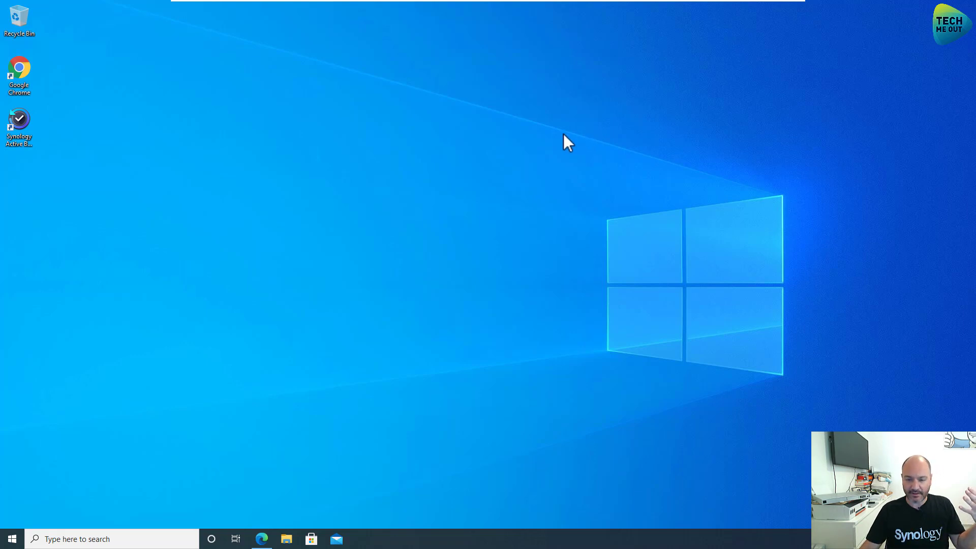
mouse_move(195, 179)
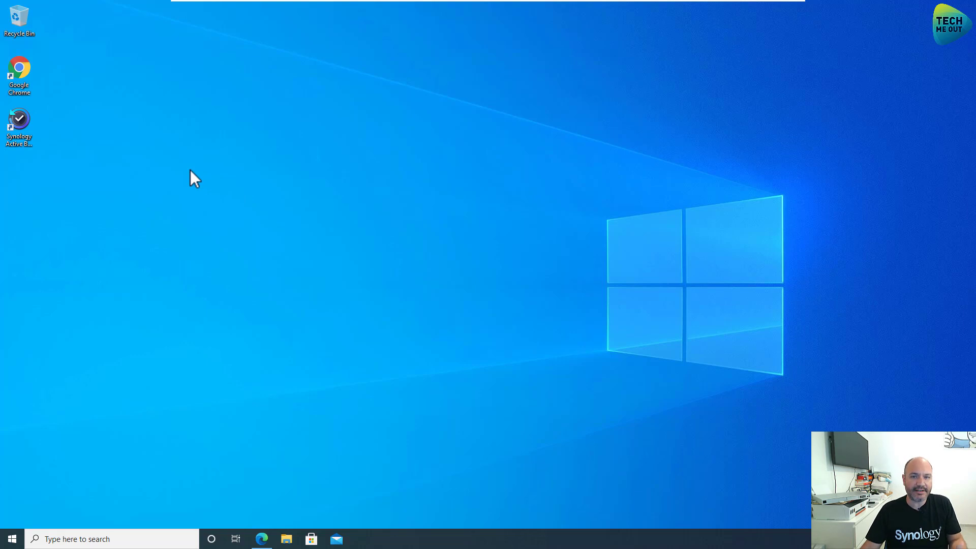
mouse_move(21, 121)
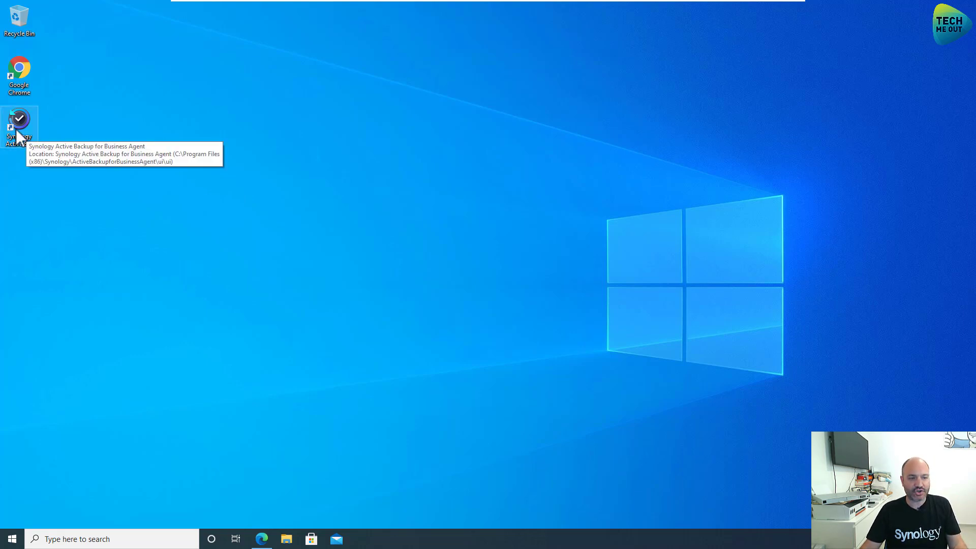
- Launch the agent from its desktop shortcut and reach the restore portal for WIN1021H1
double_click(18, 124)
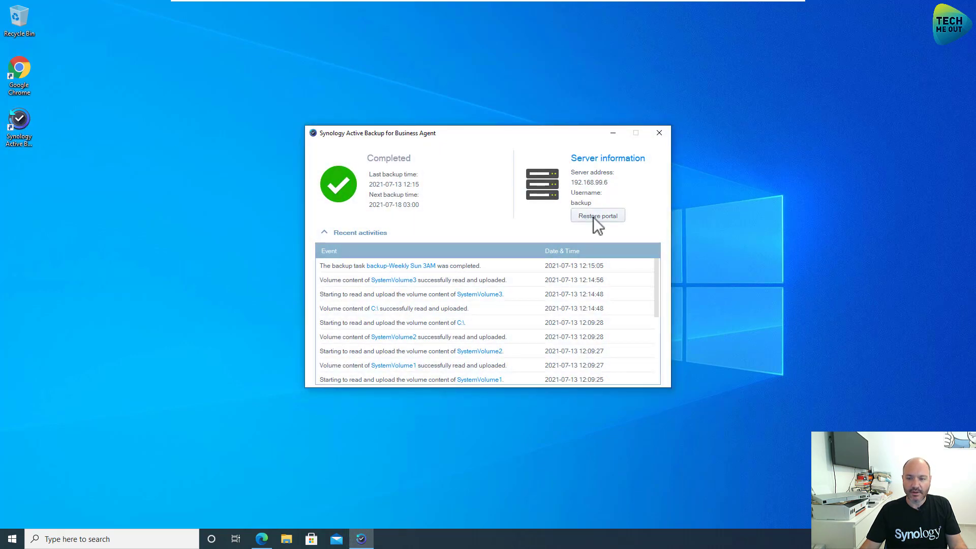
click(597, 214)
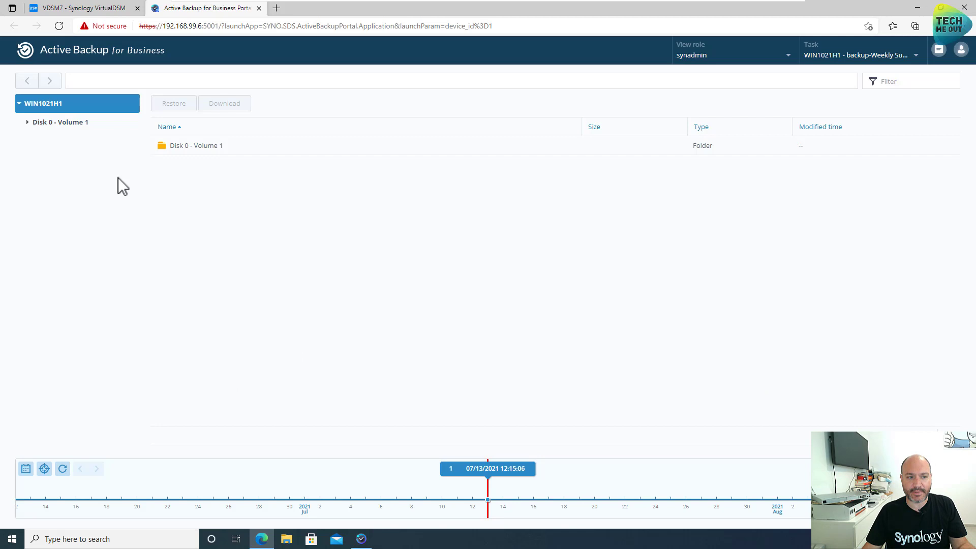
mouse_move(137, 216)
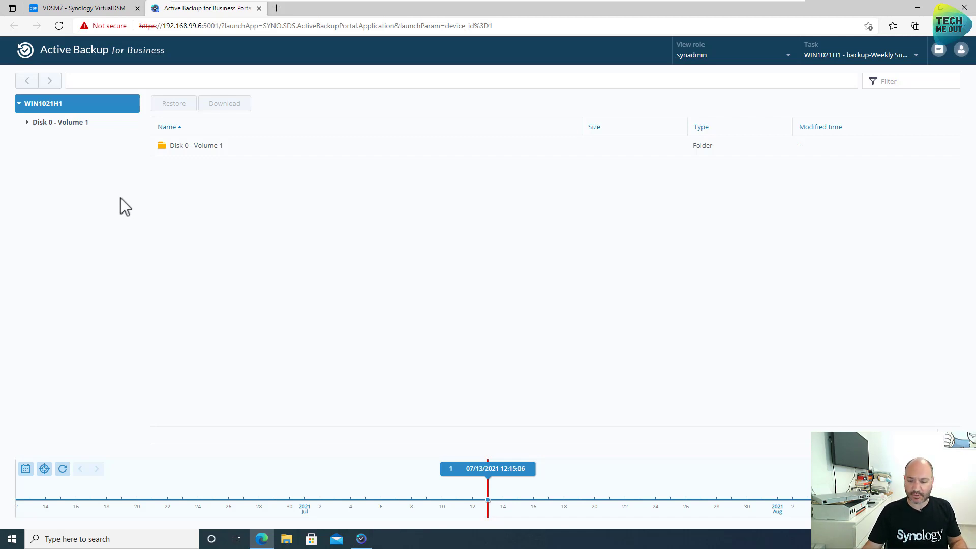
mouse_move(71, 217)
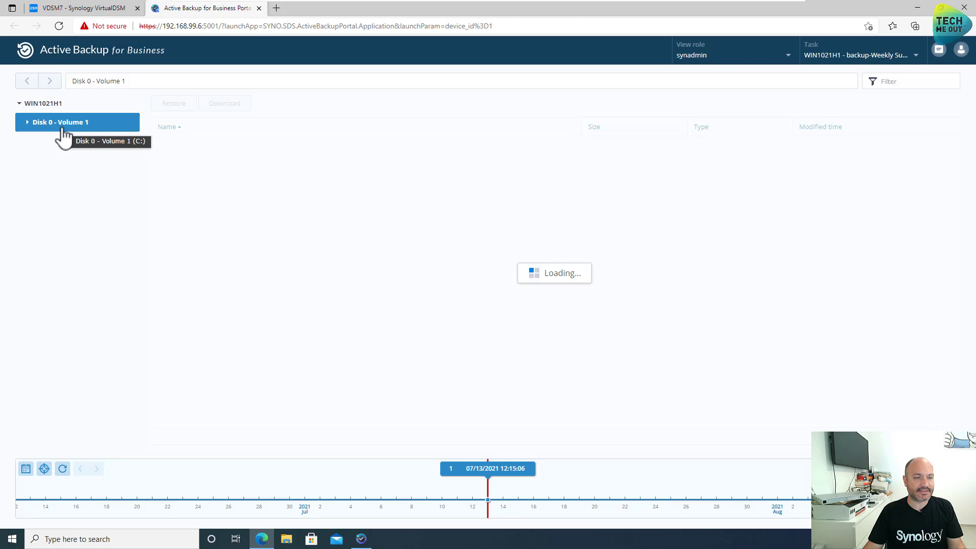
- In Disk 0 - Volume 1, restore the Critical folder's Cat.bmp, Contract.rtf and Script.rtf to C:/Critical
click(59, 122)
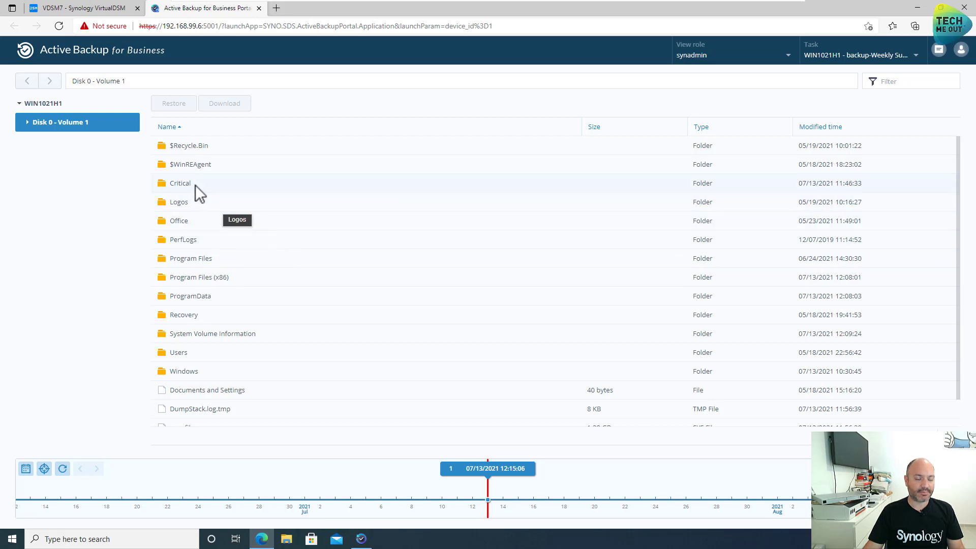
click(180, 182)
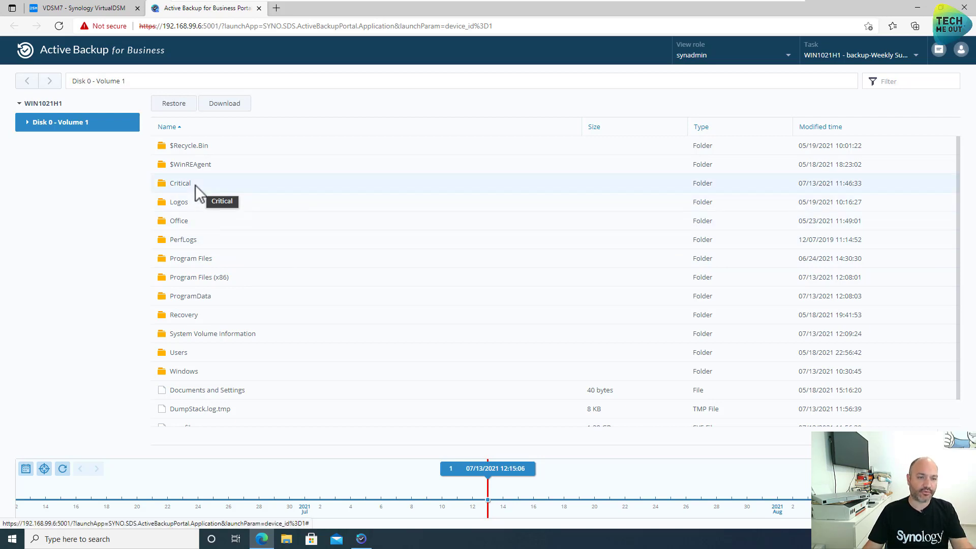
double_click(180, 182)
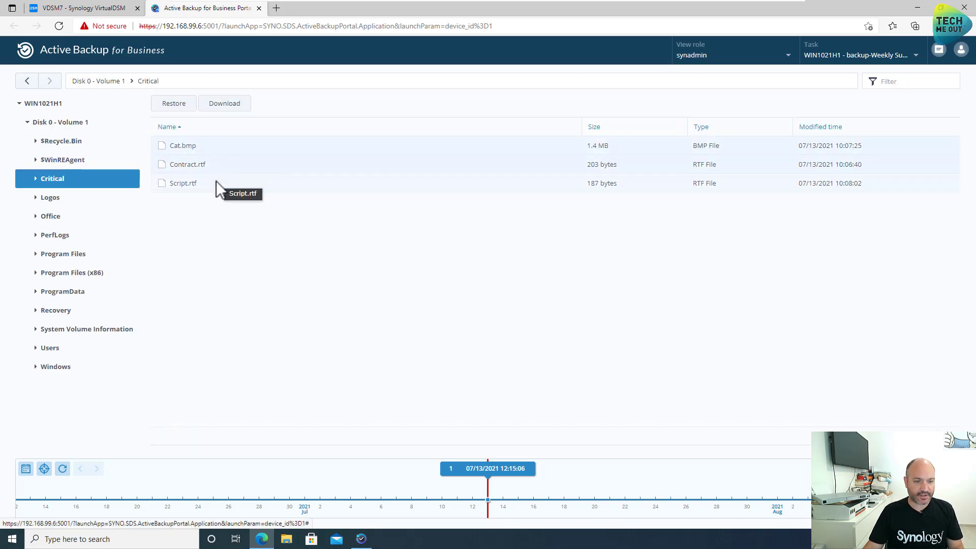
mouse_move(215, 214)
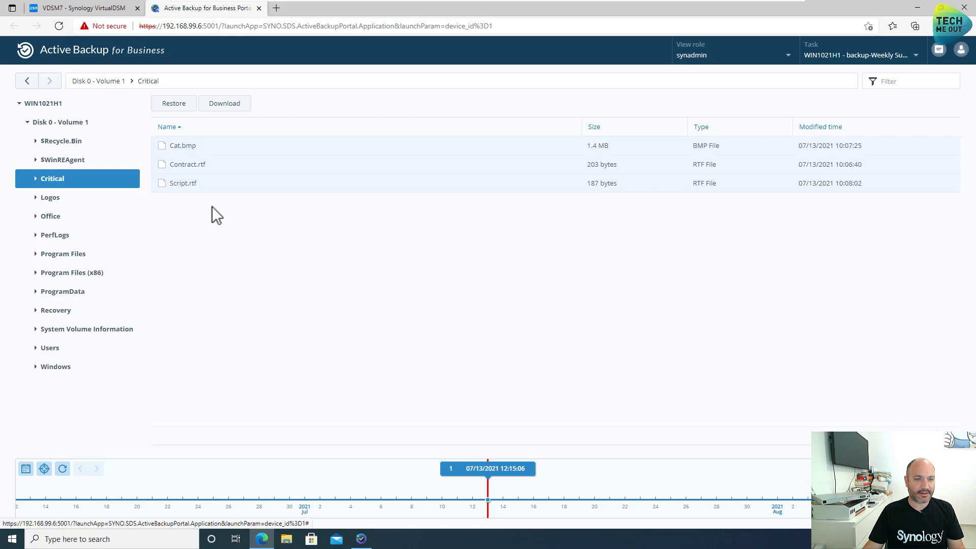
click(173, 103)
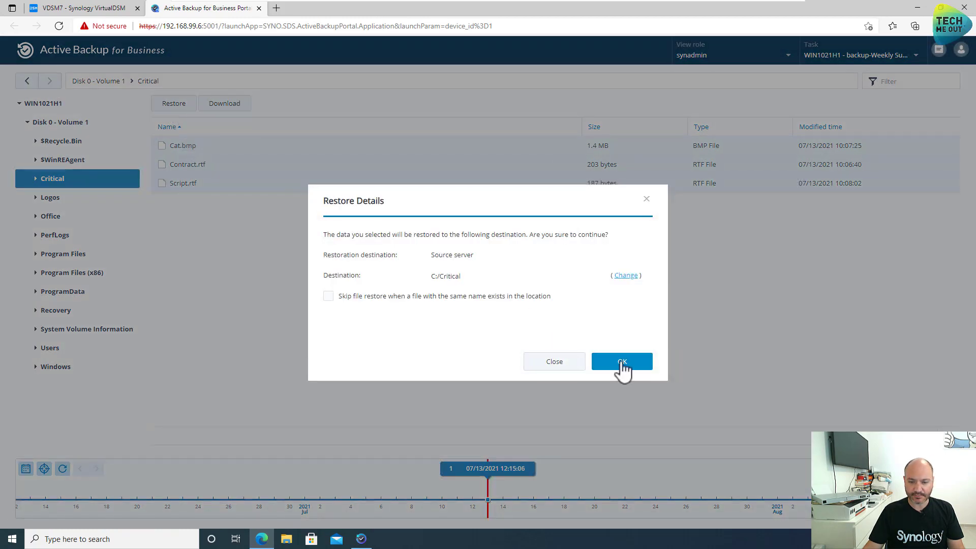
click(621, 362)
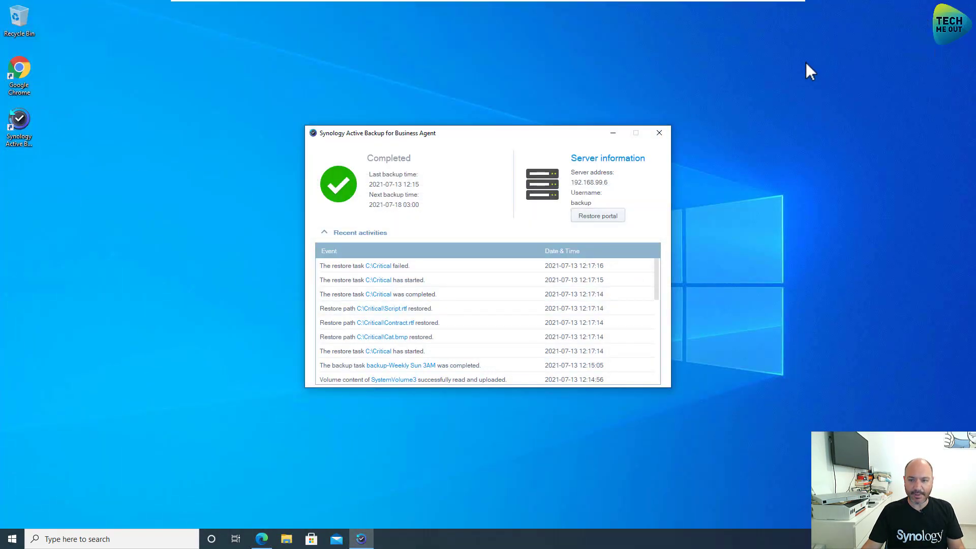
- Confirm Cat, Contract and Script are back in C:\Critical and Contract opens in WordPad with its text intact
click(286, 539)
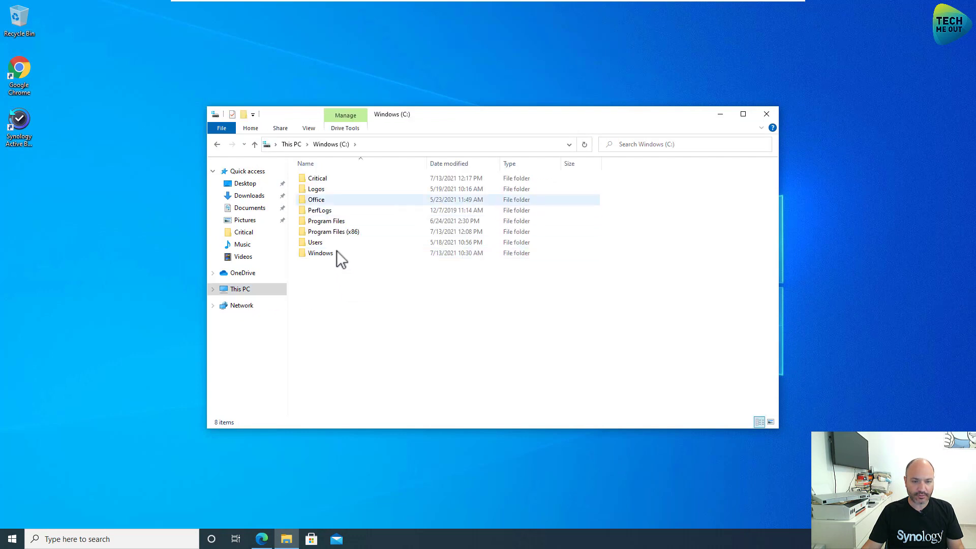
double_click(317, 177)
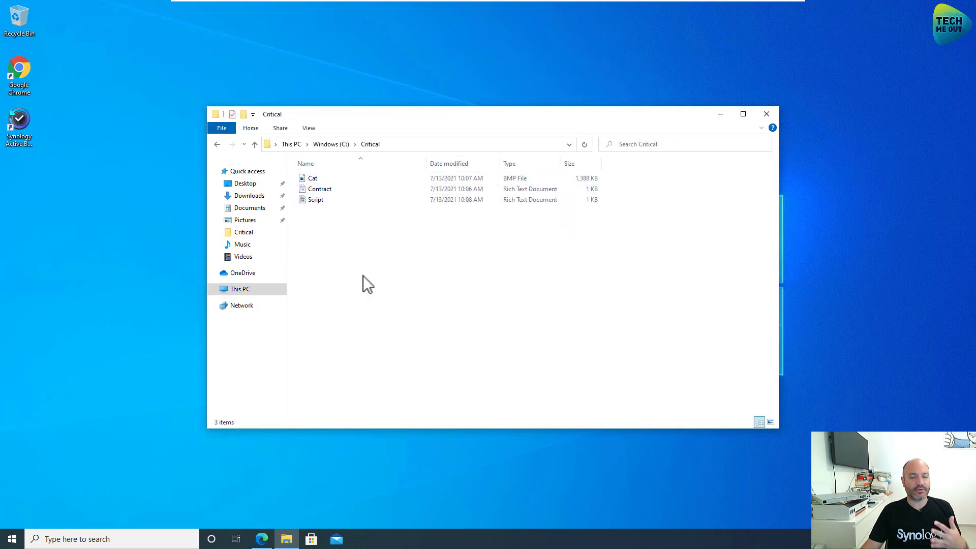
click(319, 189)
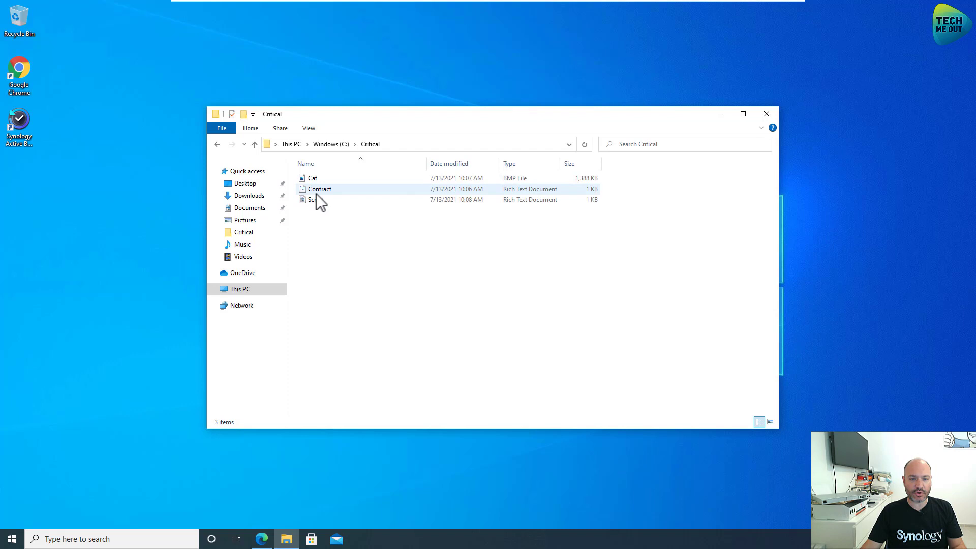
double_click(319, 189)
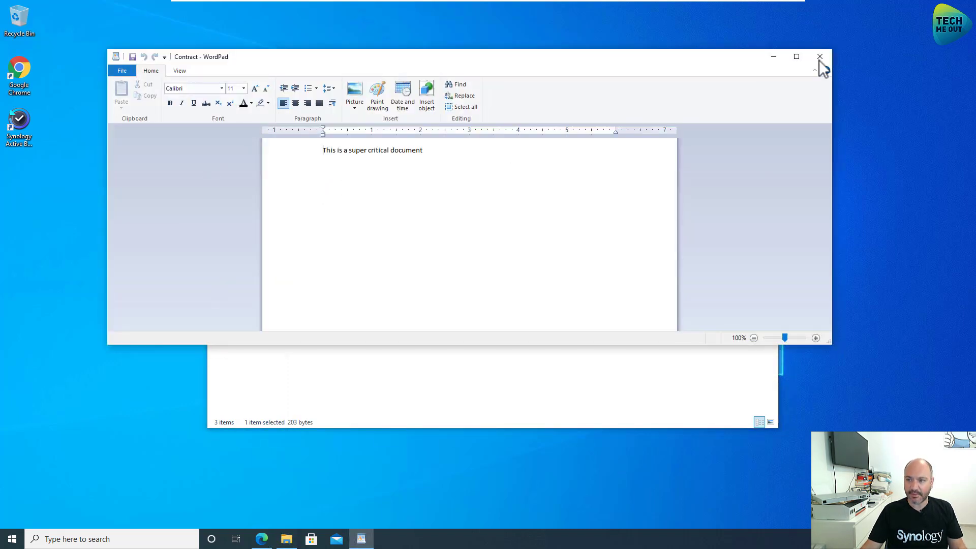
click(820, 57)
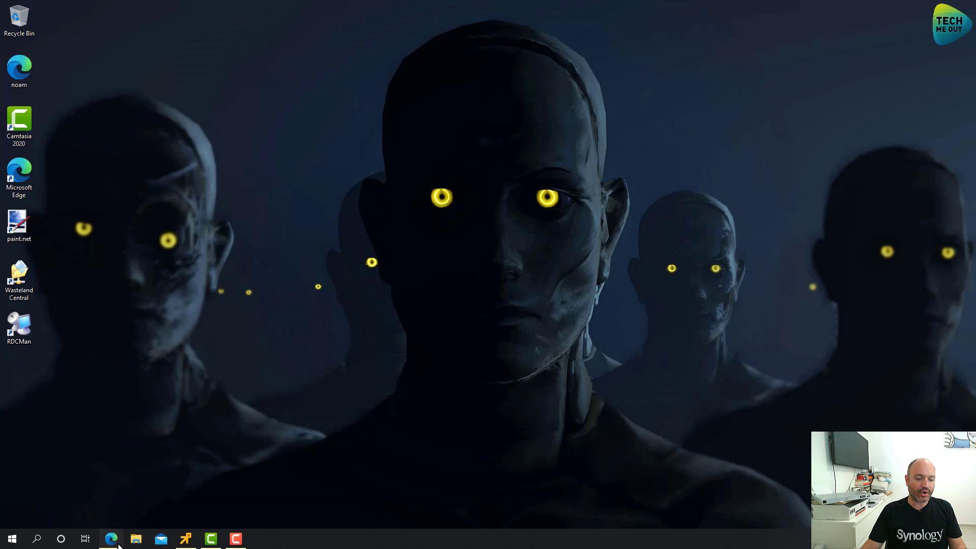
- View the Synology User Group - Worldwide Facebook page and scroll through its member discussion feed
click(110, 538)
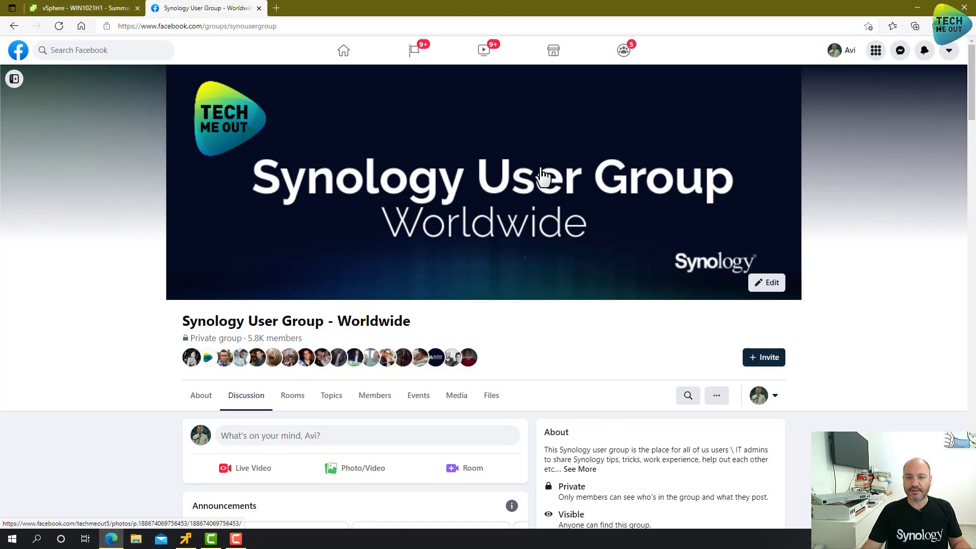
mouse_move(877, 185)
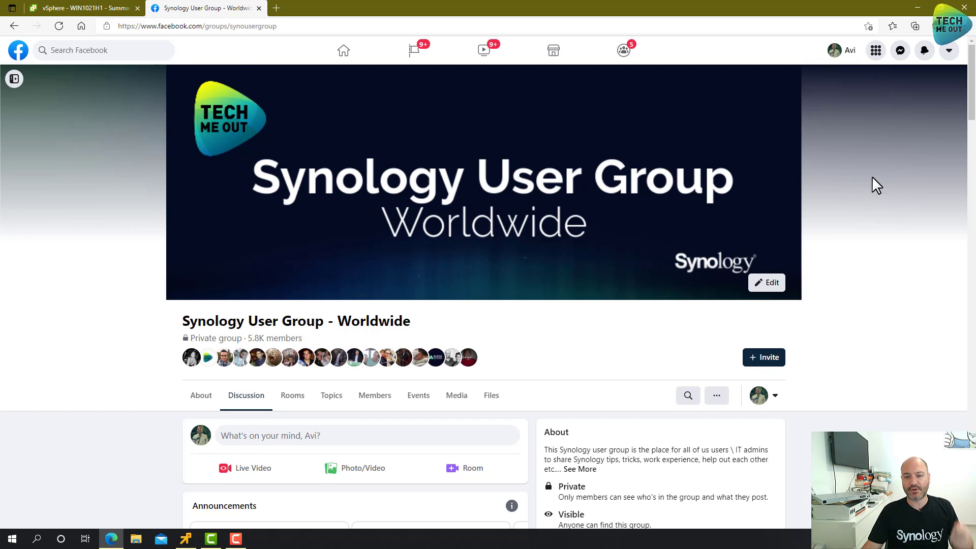
scroll(down, 3)
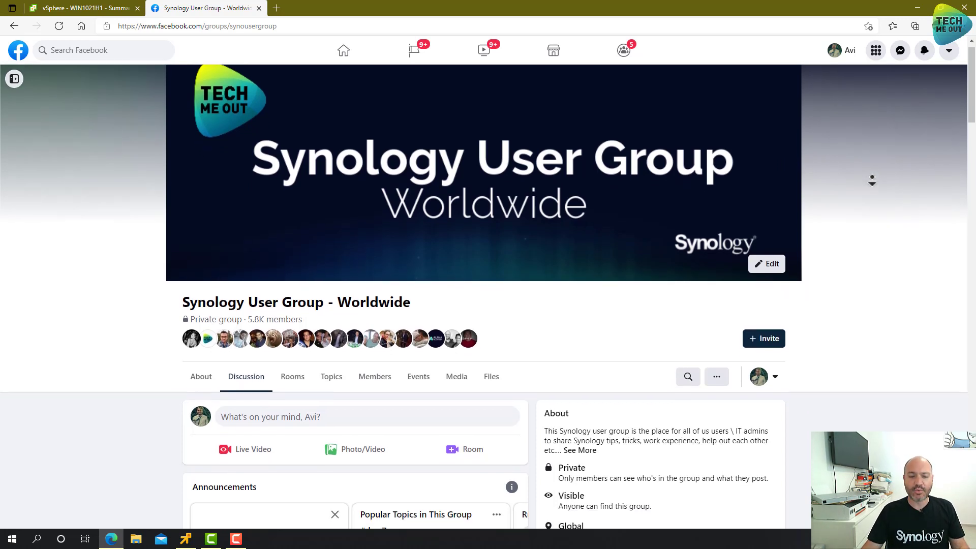
scroll(down, 3)
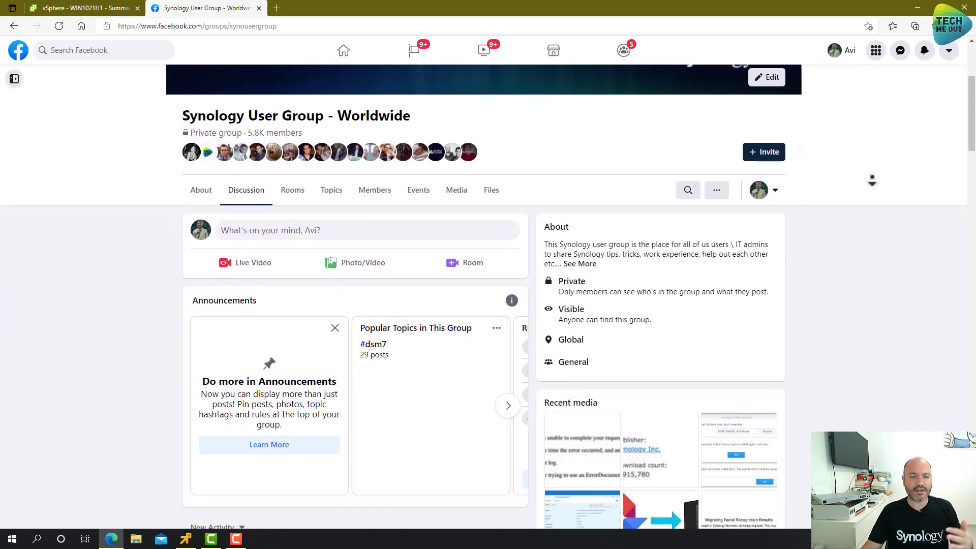
scroll(down, 3)
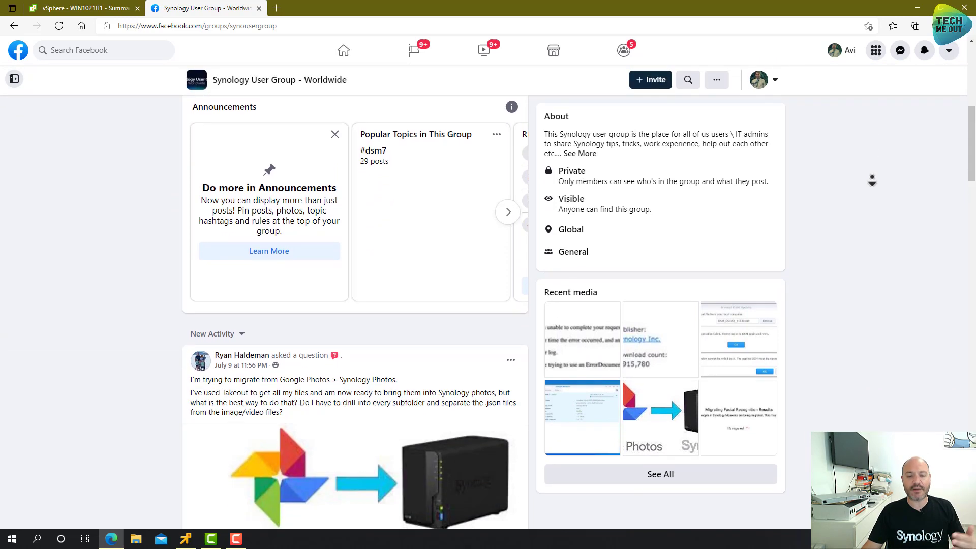
scroll(down, 3)
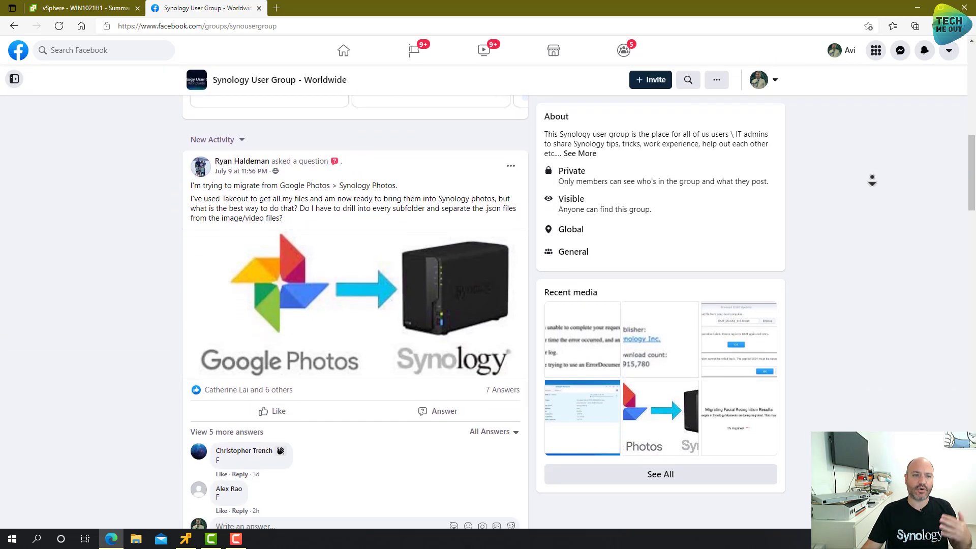
scroll(down, 3)
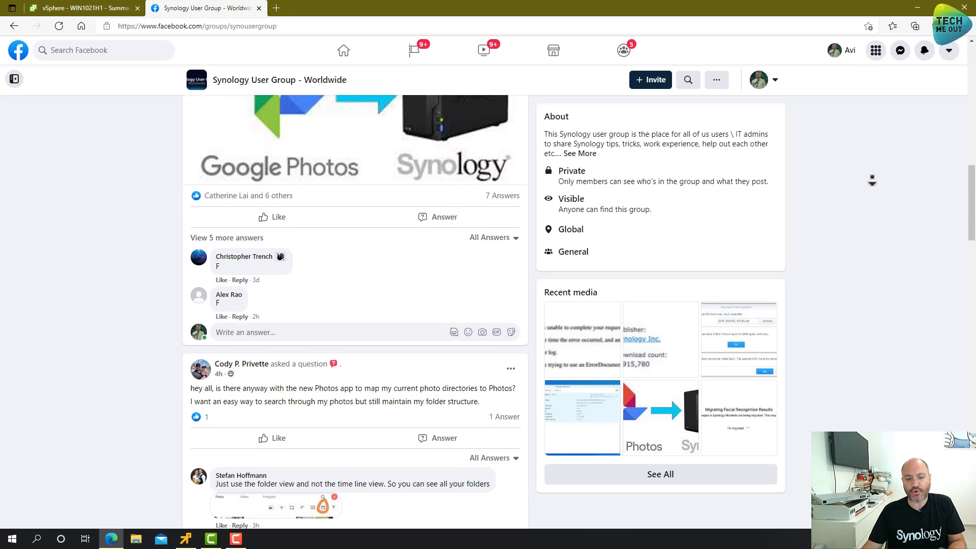
scroll(down, 3)
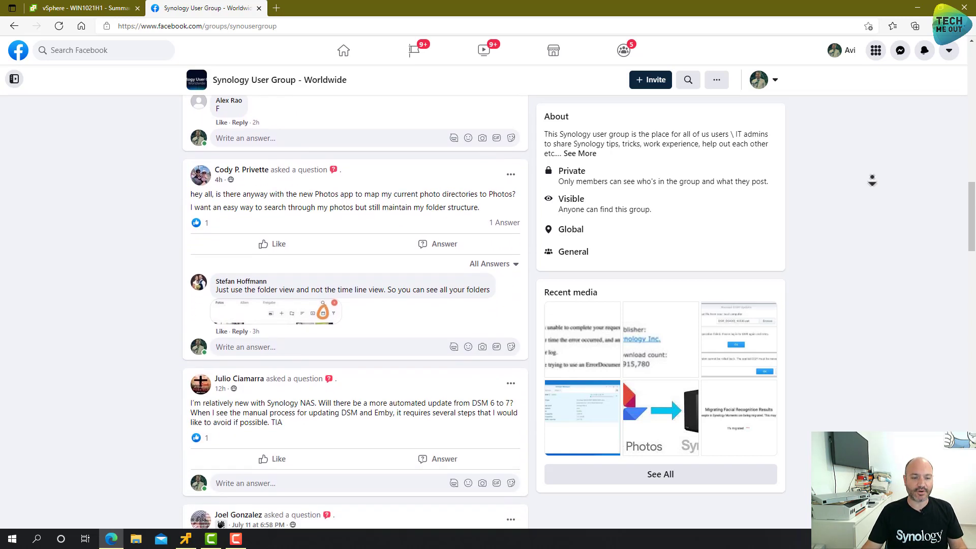
scroll(down, 3)
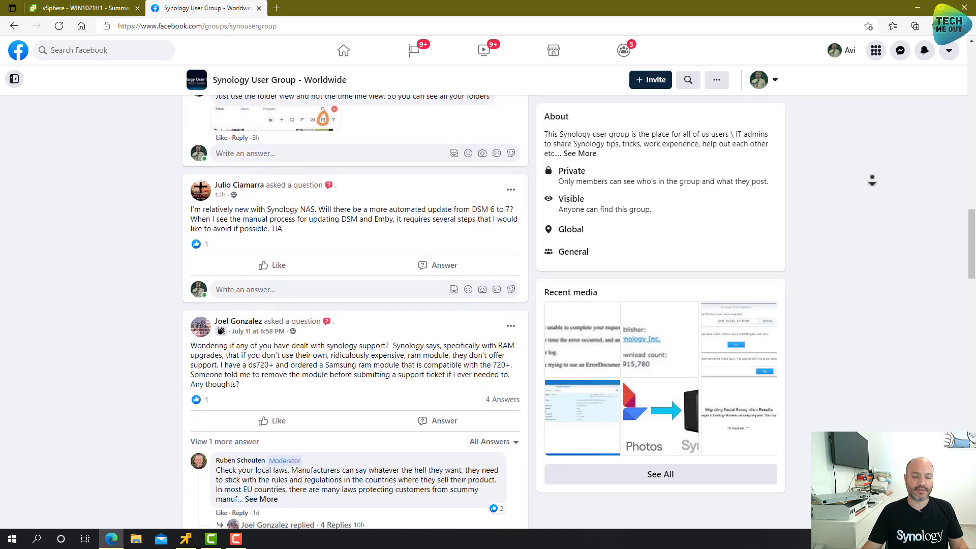
scroll(down, 3)
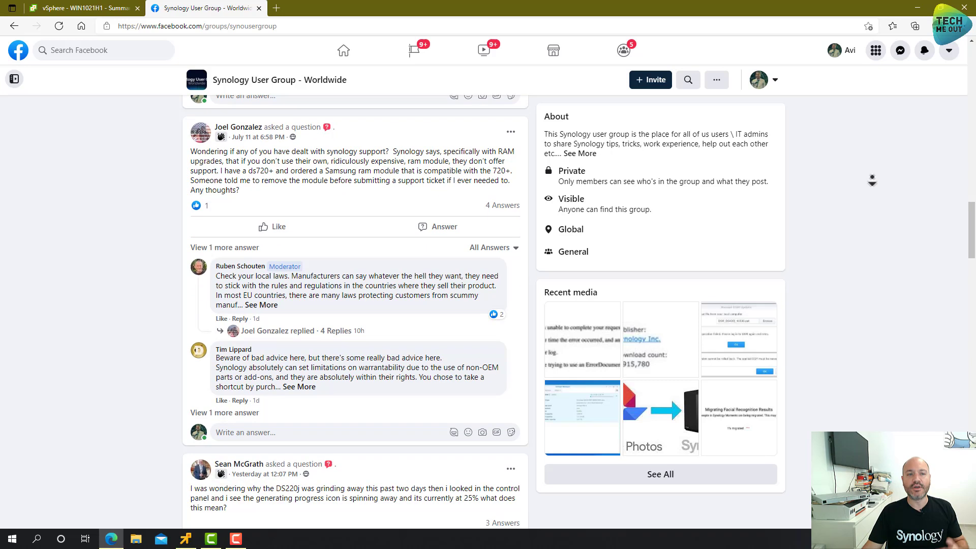